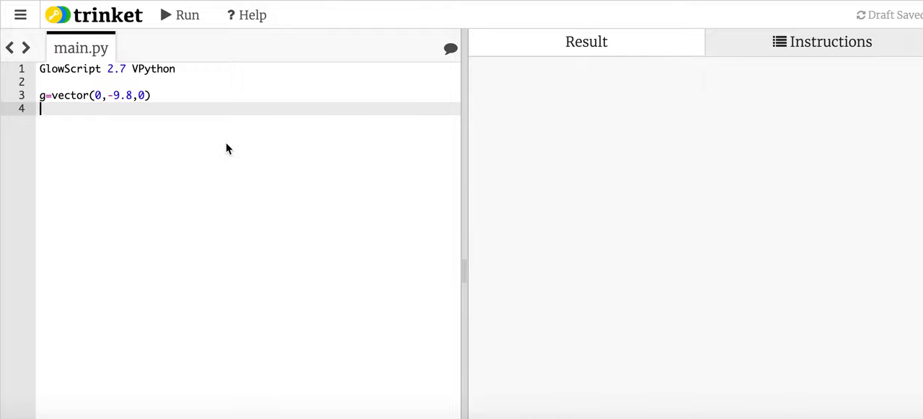
- Add sphere() after the gravity vector and run so a white sphere renders in the result
text(sphere())
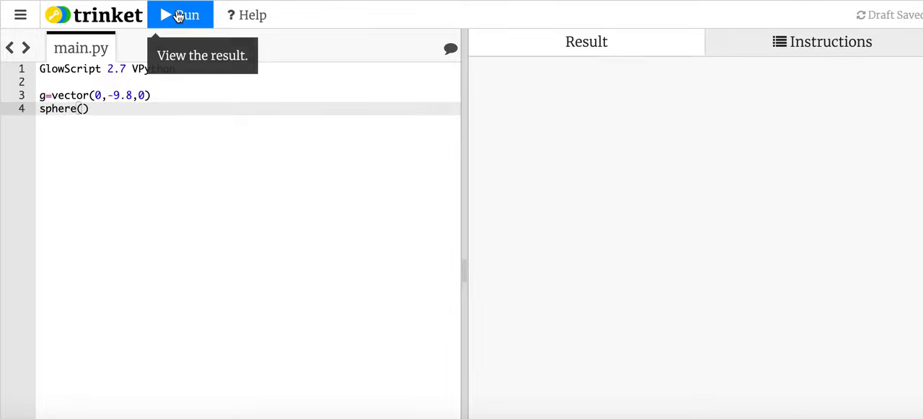
click(178, 15)
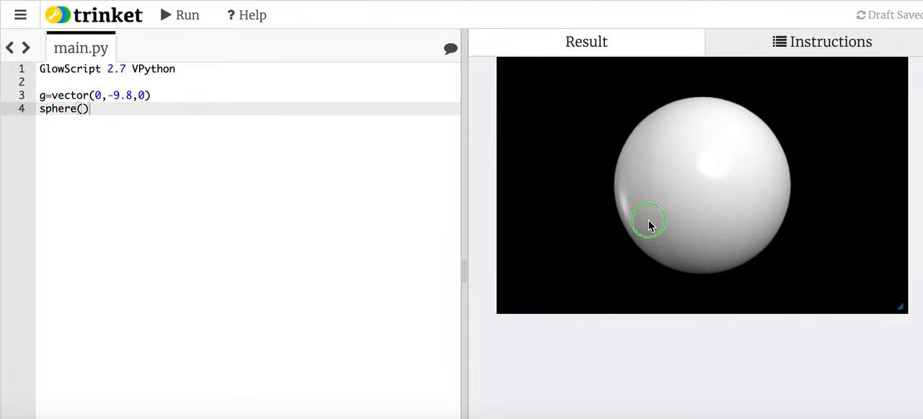
drag(646, 222, 705, 200)
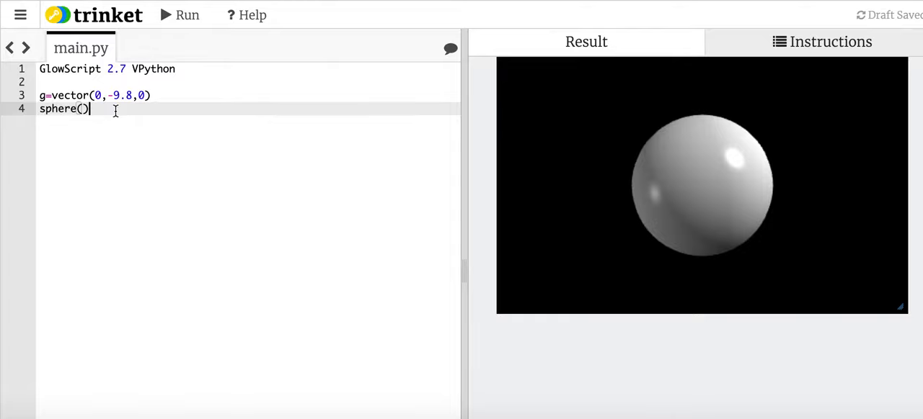
key(BackSpace)
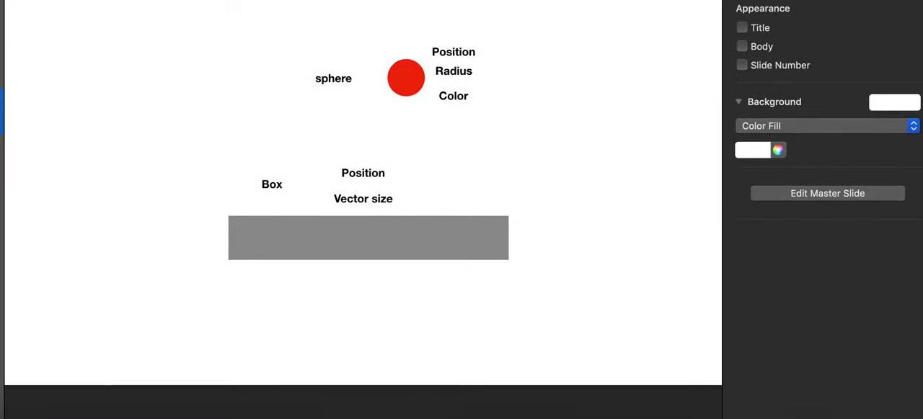
mouse_move(372, 114)
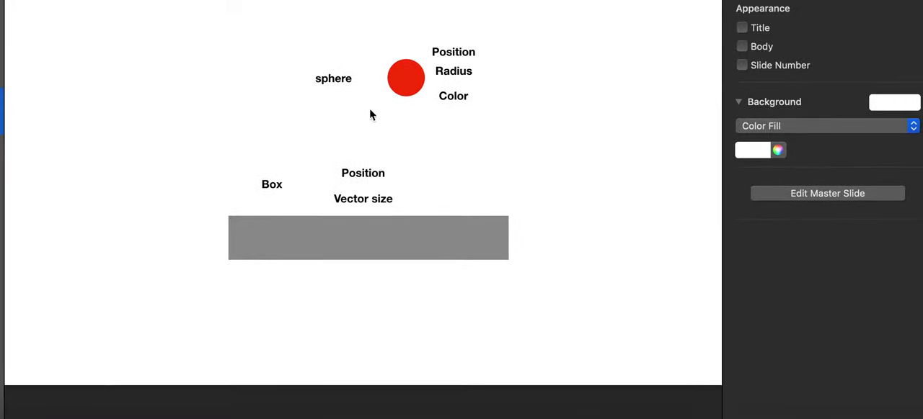
mouse_move(366, 68)
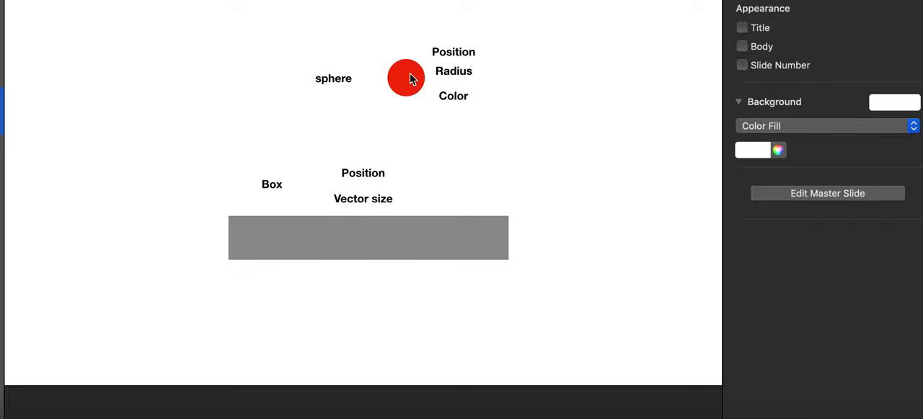
mouse_move(454, 59)
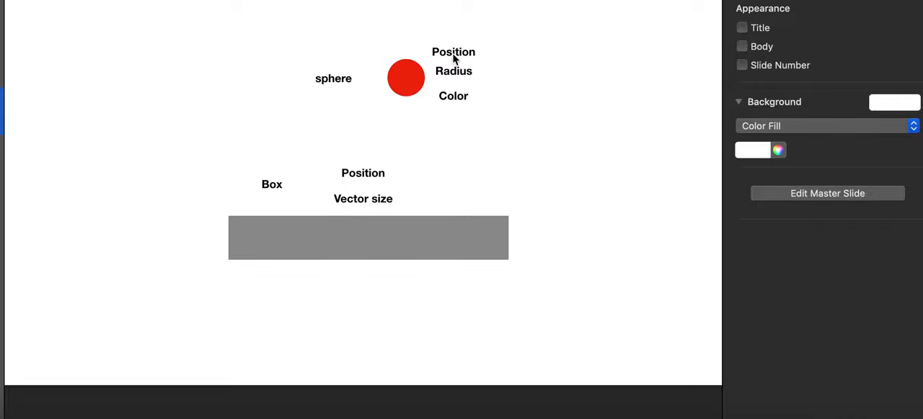
mouse_move(407, 81)
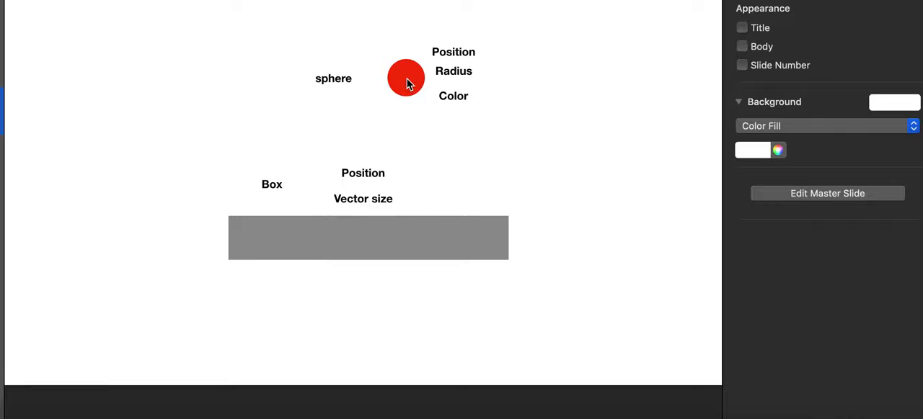
mouse_move(444, 115)
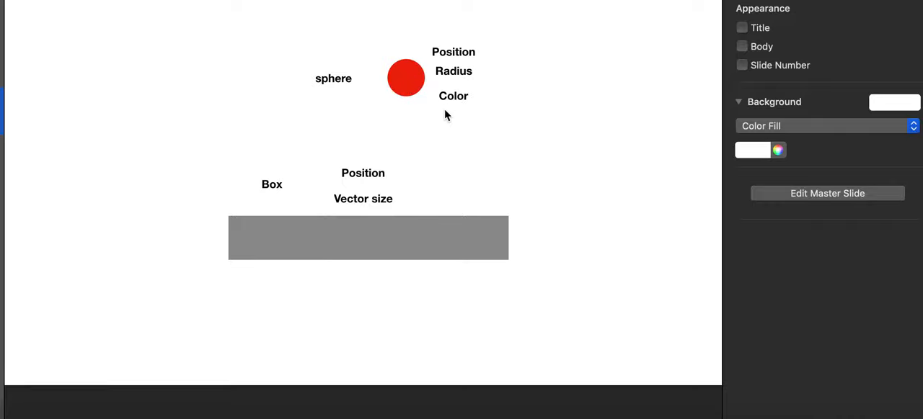
mouse_move(282, 234)
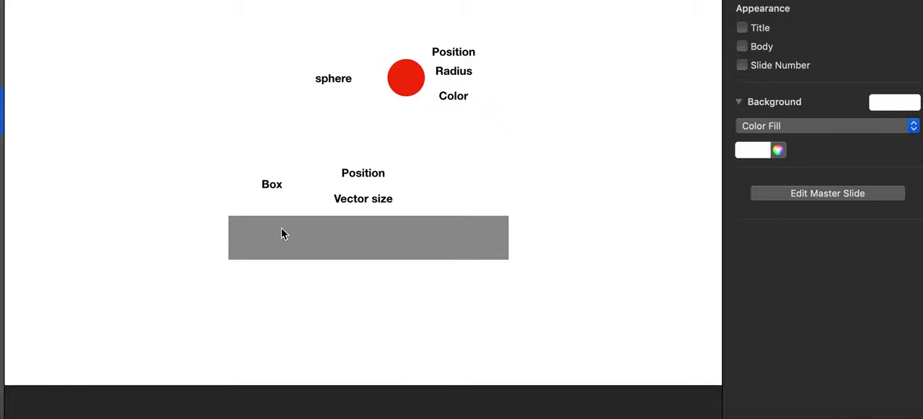
mouse_move(300, 228)
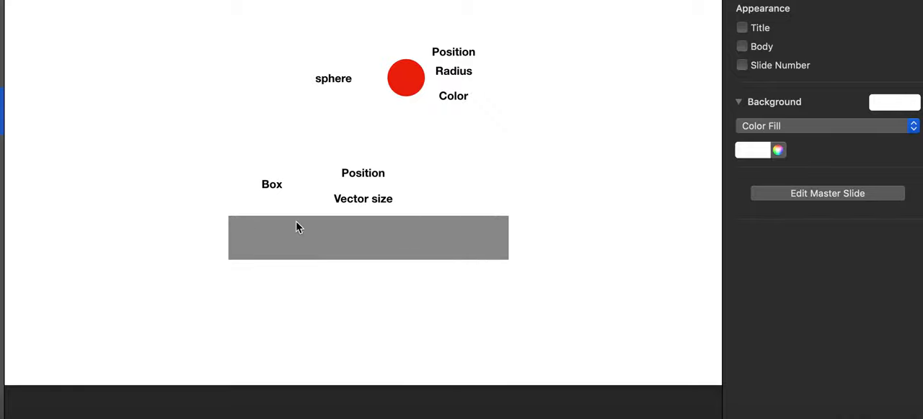
mouse_move(272, 186)
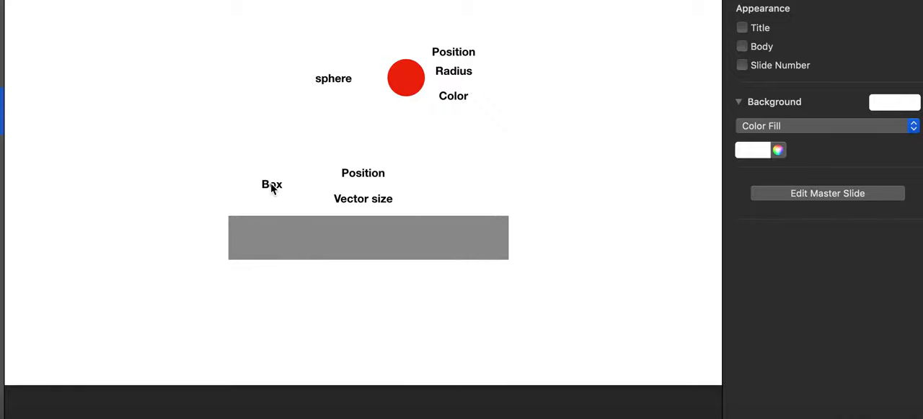
mouse_move(335, 204)
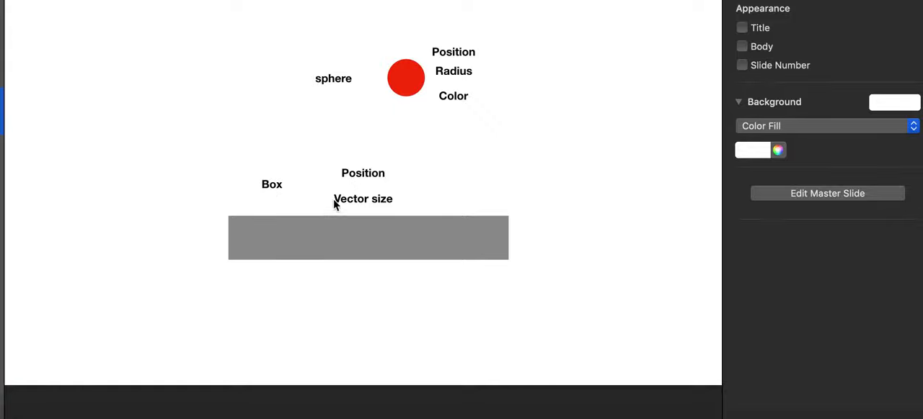
mouse_move(372, 245)
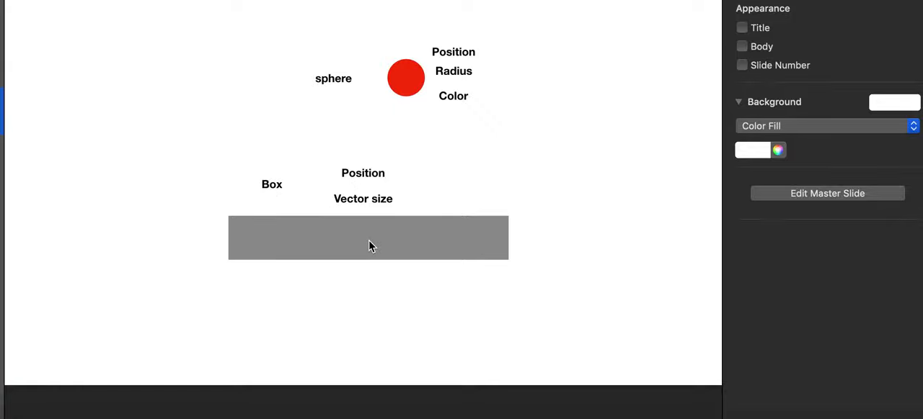
mouse_move(225, 223)
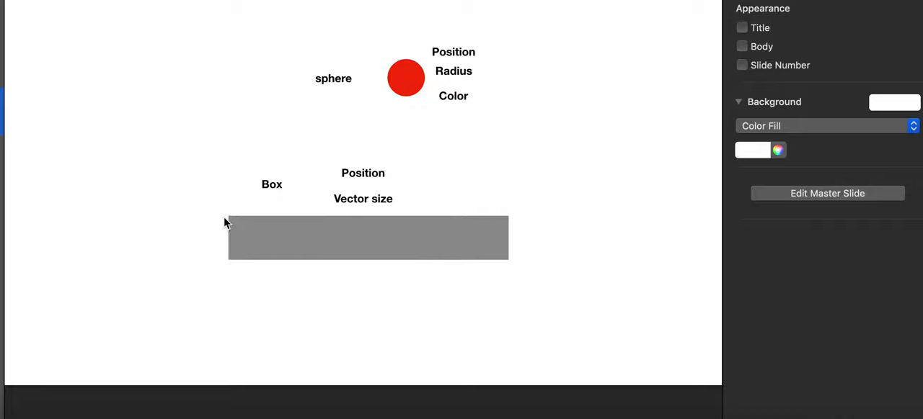
mouse_move(519, 227)
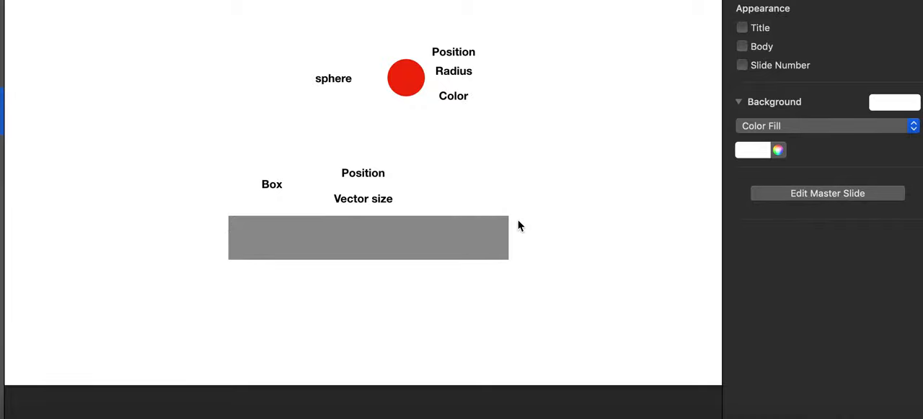
mouse_move(497, 257)
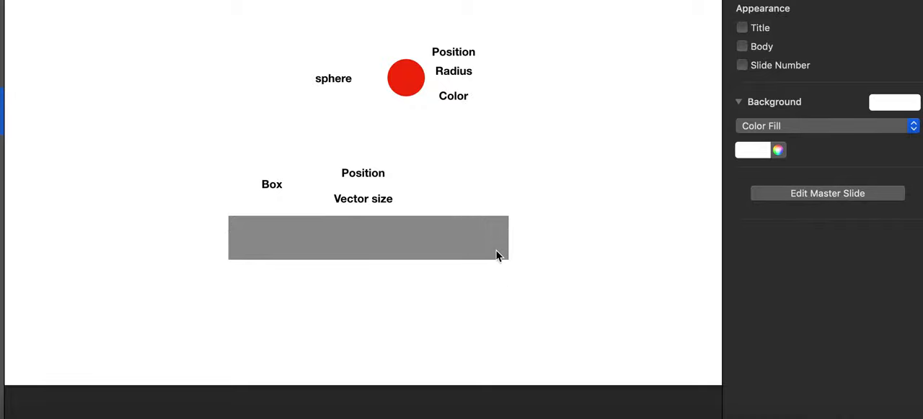
mouse_move(504, 219)
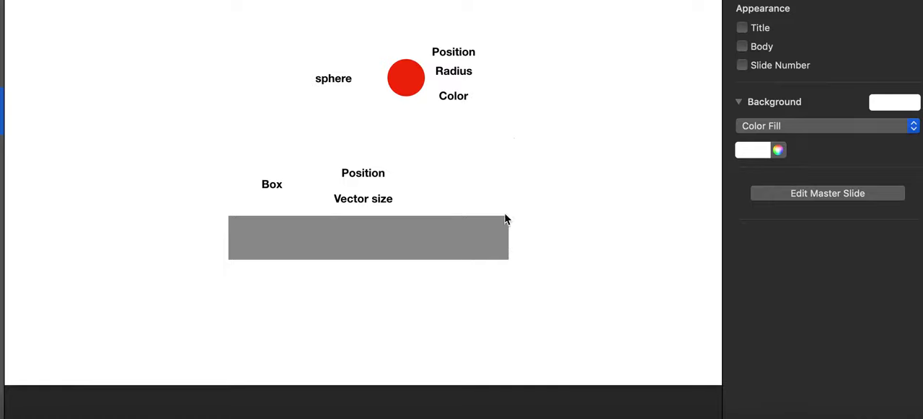
mouse_move(504, 219)
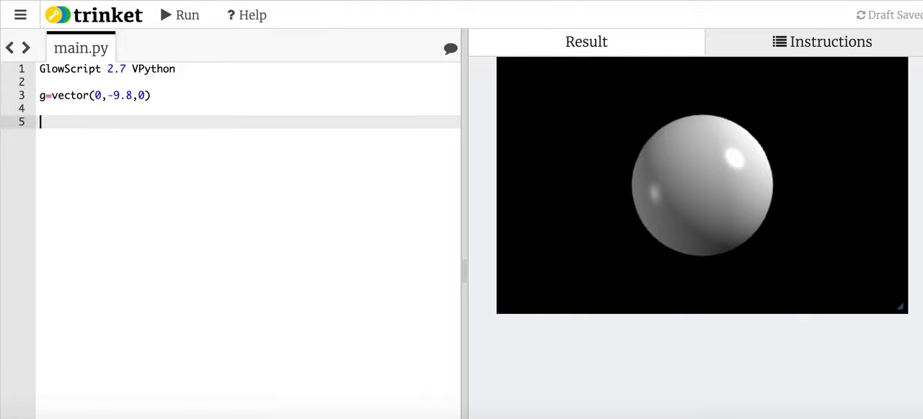
- Start the ball line as ball=sphere(pos=vector(0,1,0), ... with the radius keyword
text(ball=sphere())
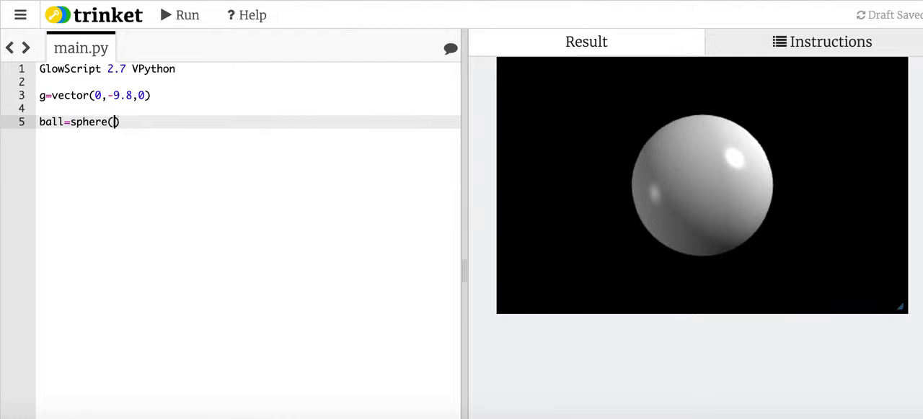
text(pos)
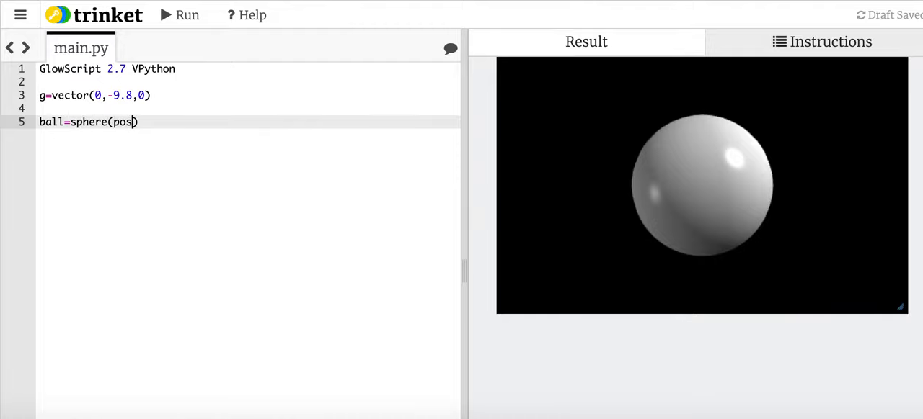
text(=vector())
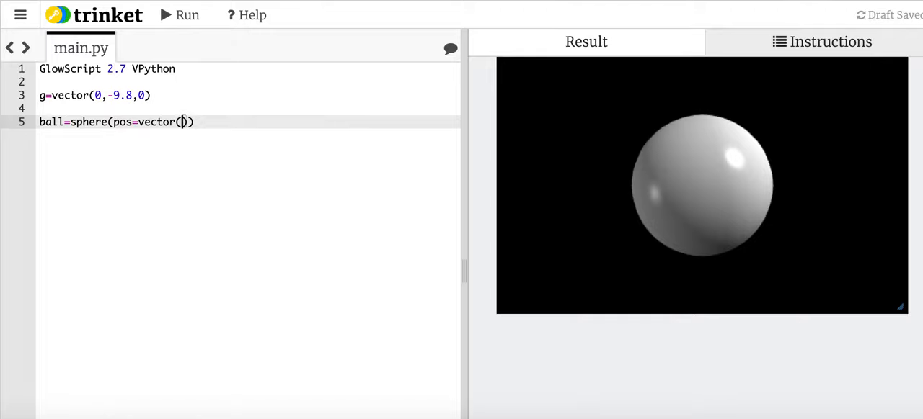
text(0,)
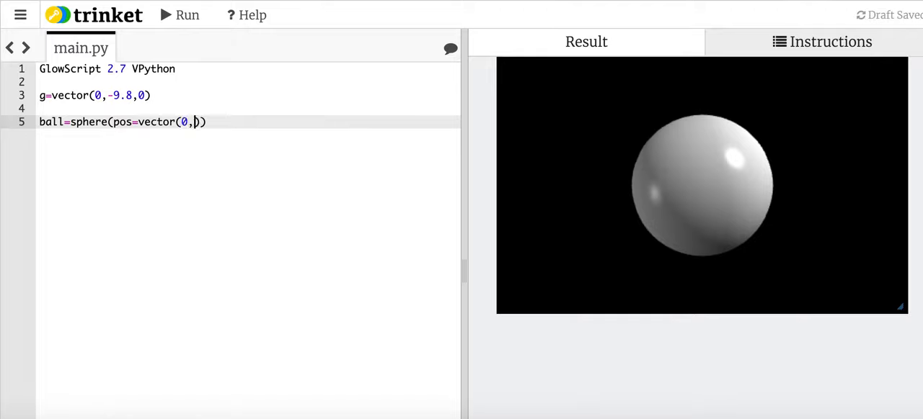
text(1,0)
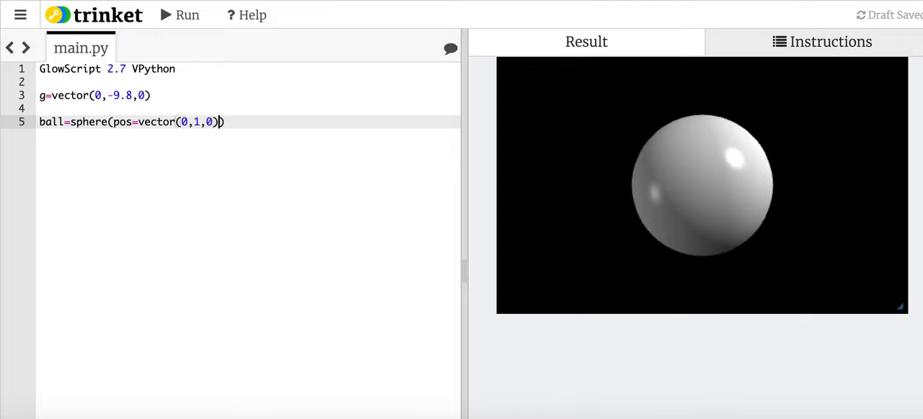
text(, ra)
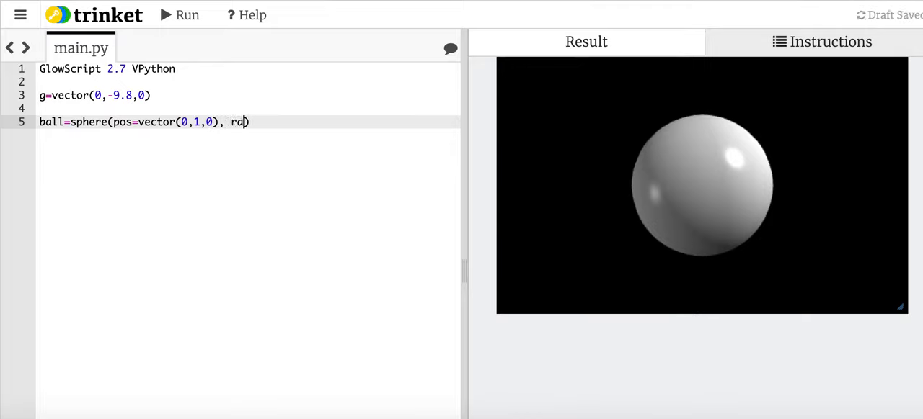
text(dius=)
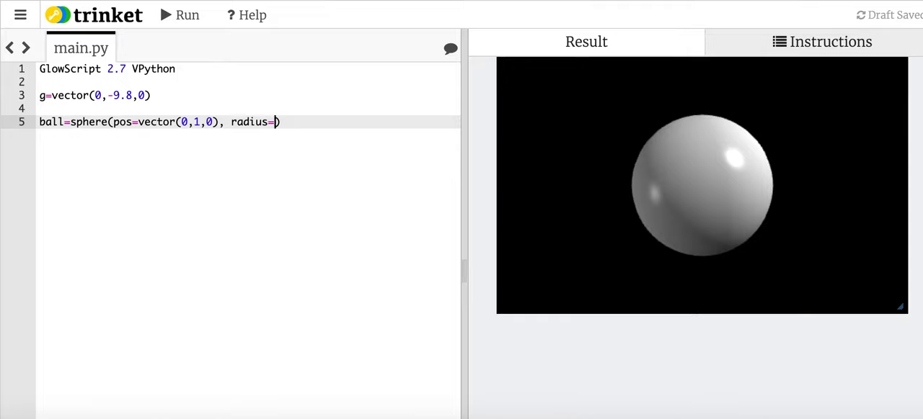
- Finish the ball with radius=0.02 and color=color.yellow
text(0.)
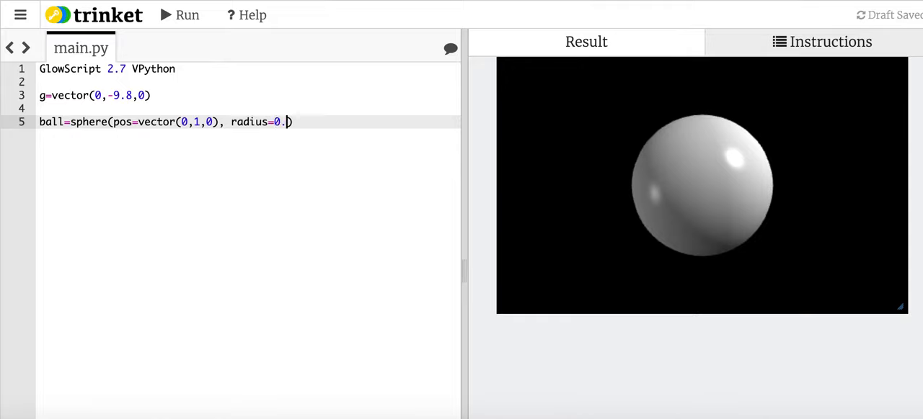
text(2, color)
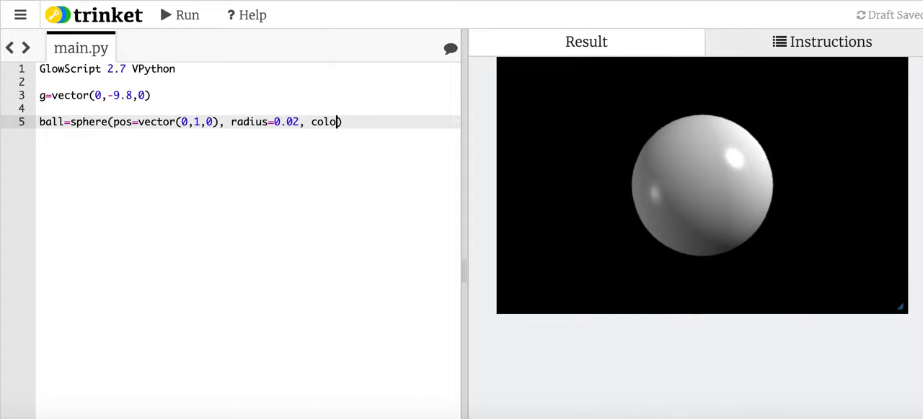
text(=color)
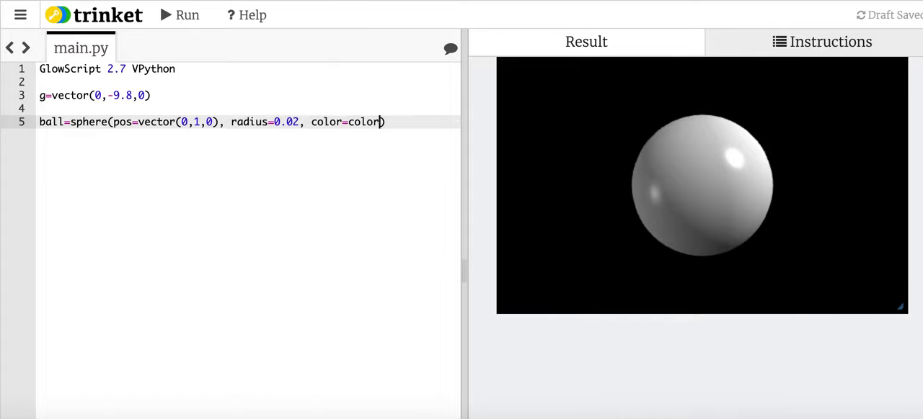
text(.y)
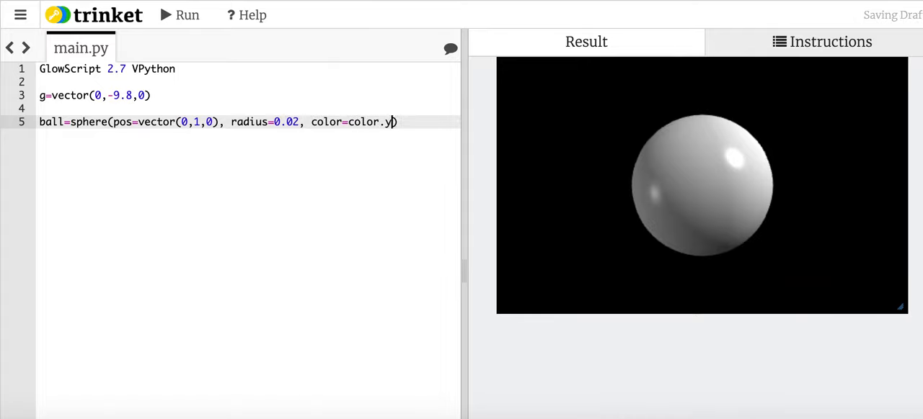
text(ellow)
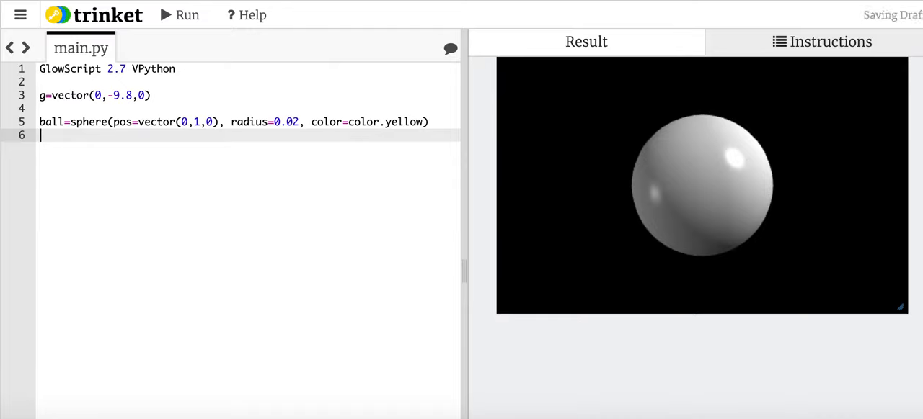
- Run the program so the tiny yellow ball appears in the result scene
click(179, 14)
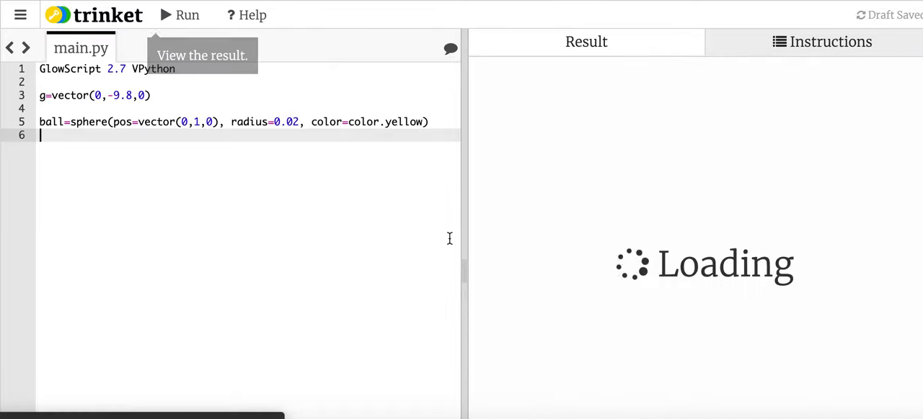
click(187, 15)
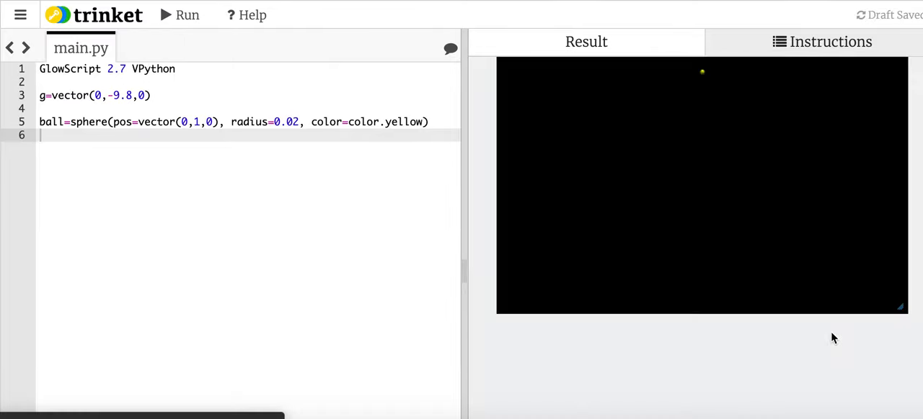
mouse_move(704, 81)
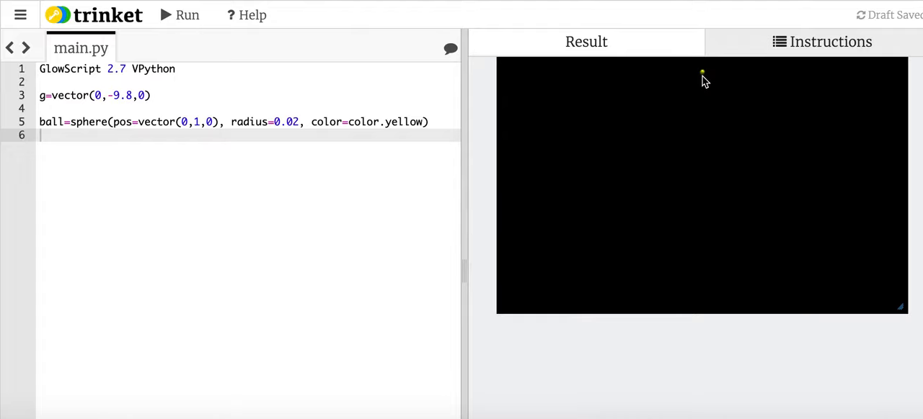
mouse_move(593, 196)
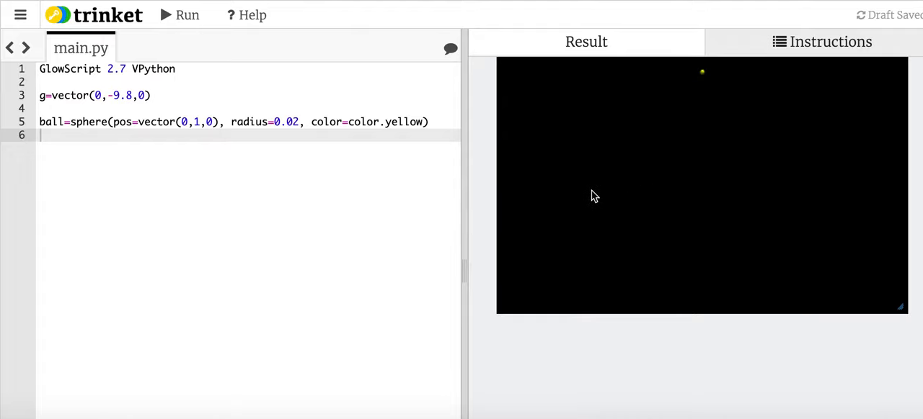
mouse_move(632, 111)
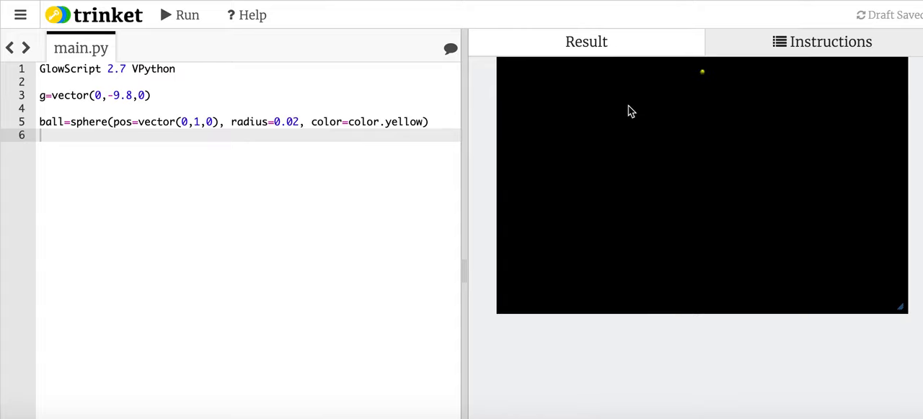
mouse_move(703, 81)
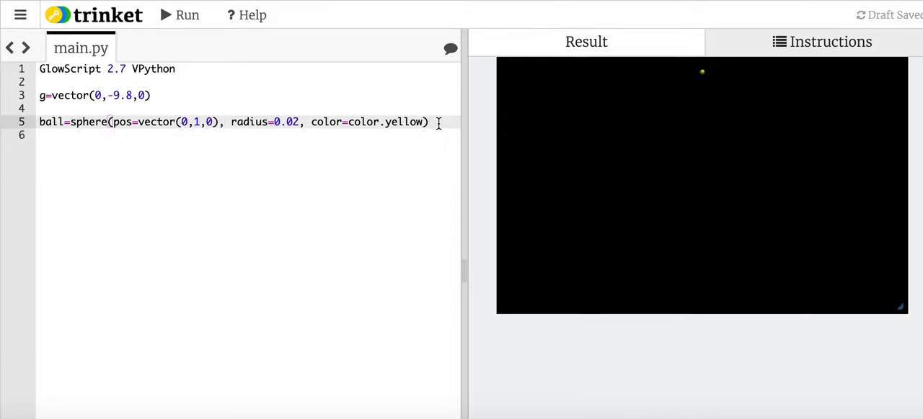
- Add blank lines below the ball and start the floor=box definition on line 7
key(Return)
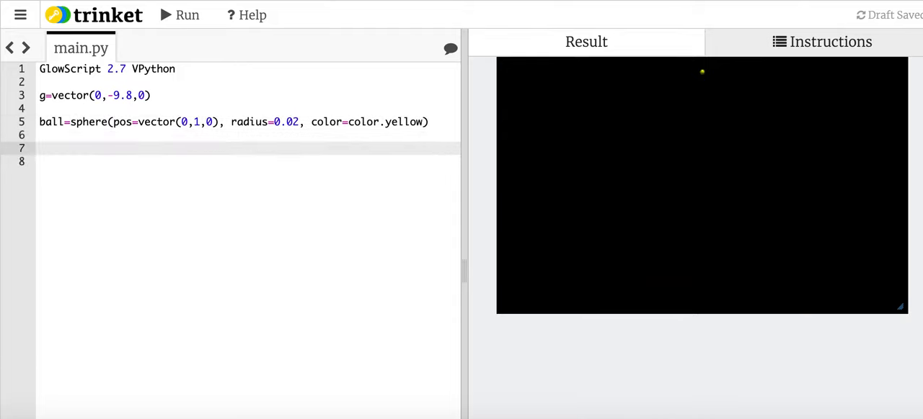
text(floor=bo)
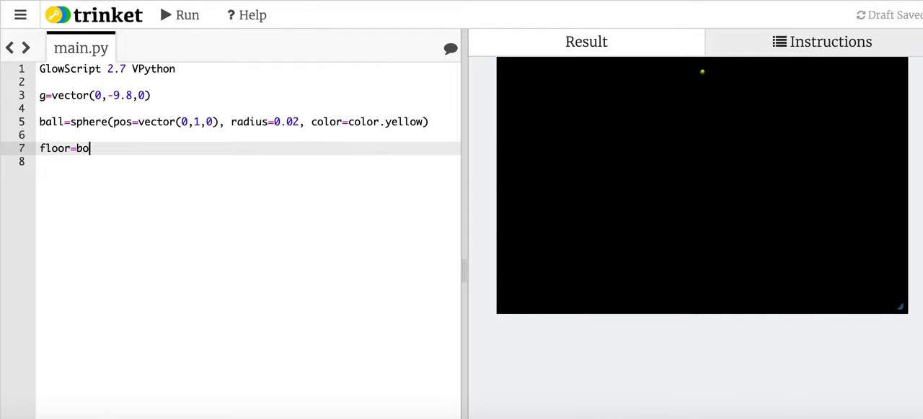
text(x)
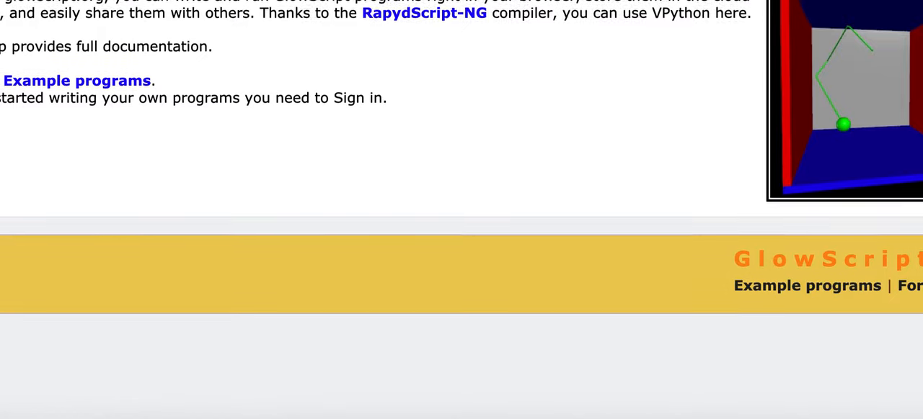
- Choose box from the VPython docs' 3D object list to view its documentation page
scroll(up, 3)
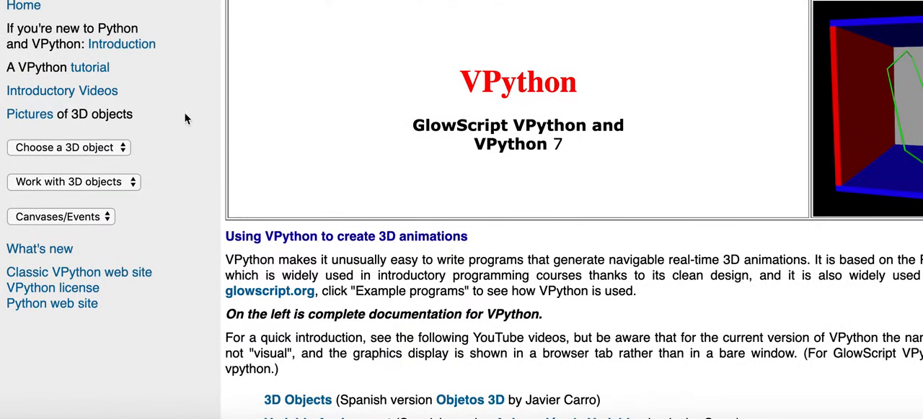
click(69, 147)
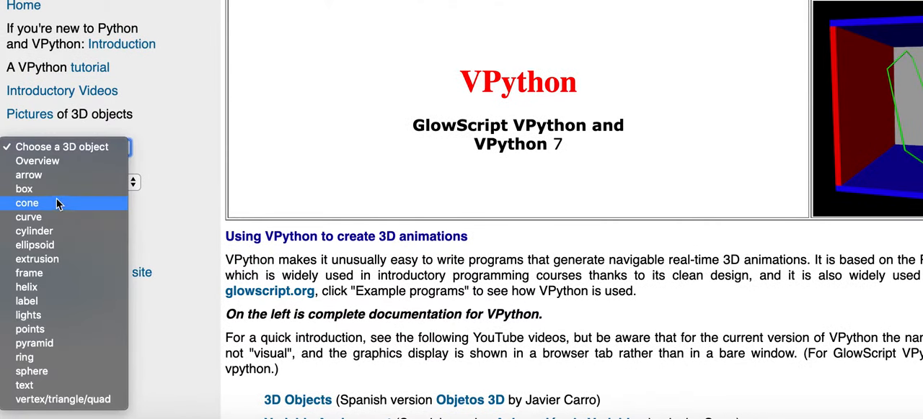
click(23, 189)
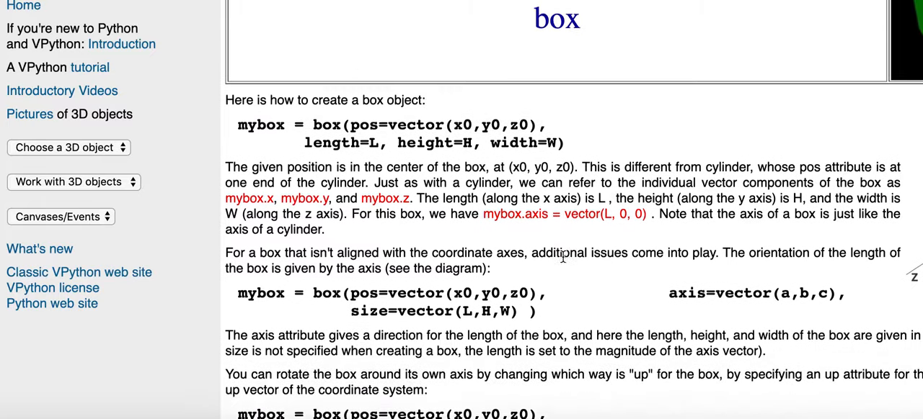
- Scroll through the box page's height, width and size attributes
scroll(down, 3)
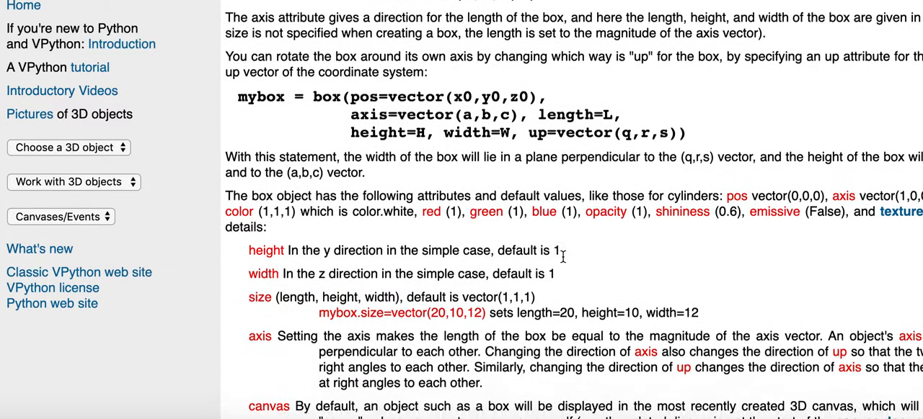
scroll(down, 3)
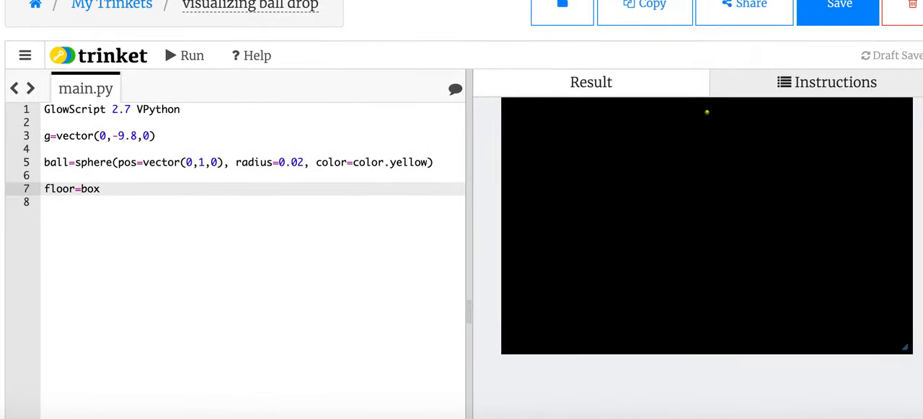
- Give the floor box pos=vector(0,-0.02,0)
scroll(up, 3)
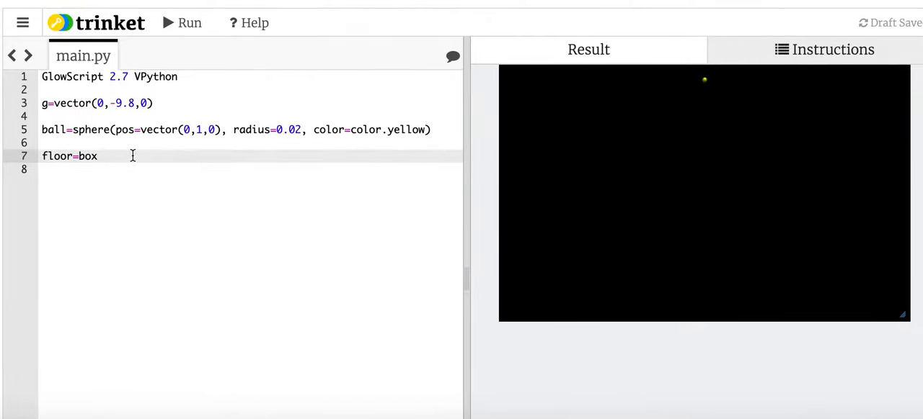
text((pos))
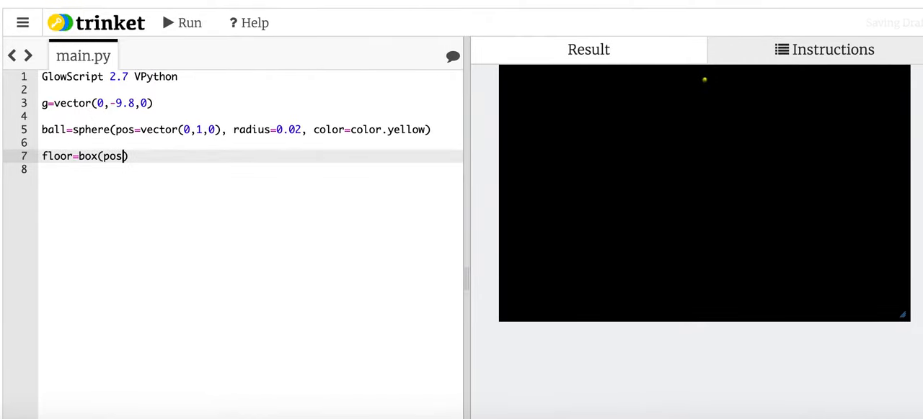
text(=)
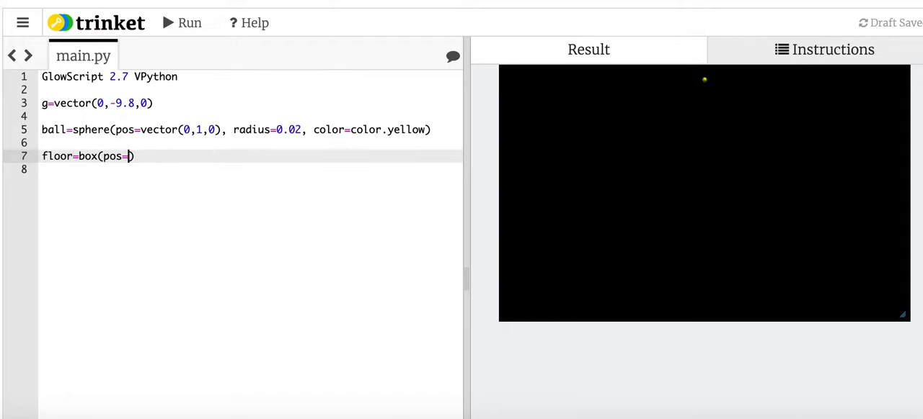
text(ve)
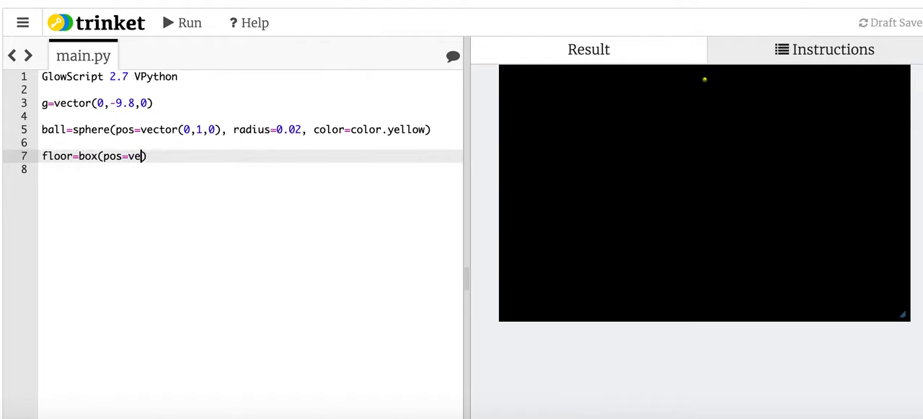
text(ctor(0,)
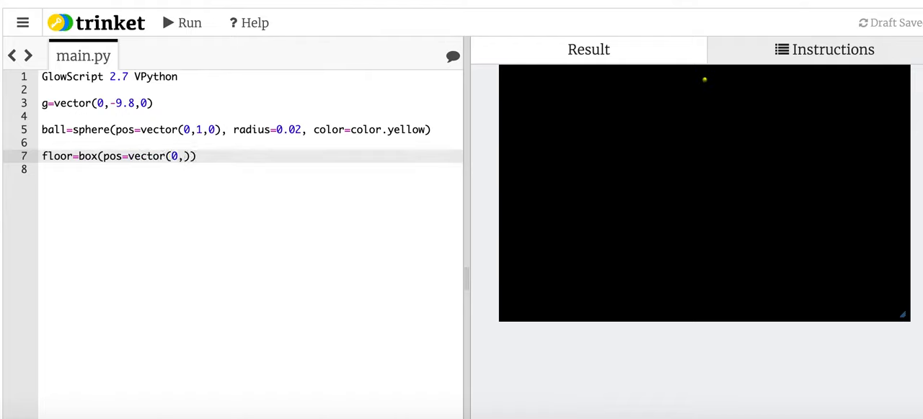
text(-0.02,)
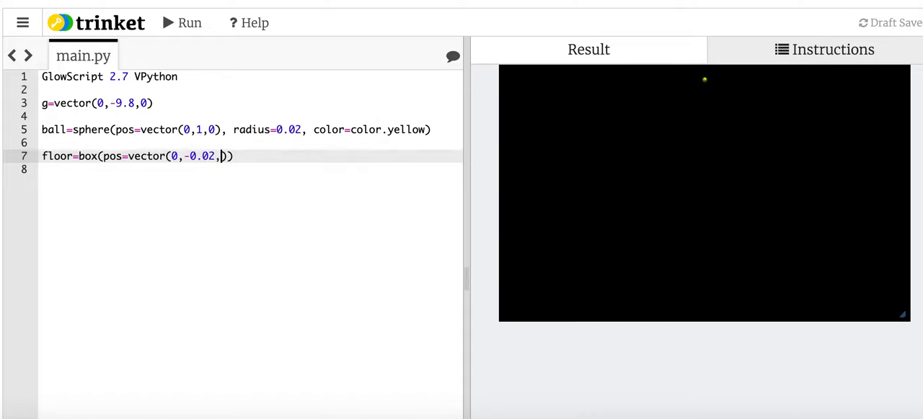
text(0)
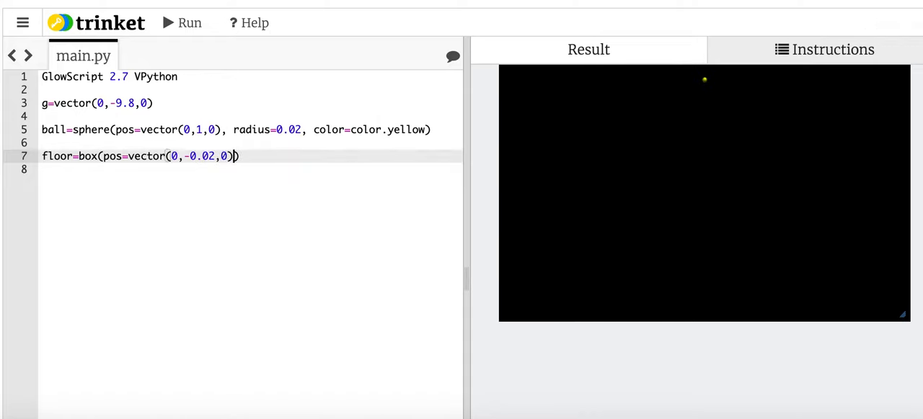
- Give the floor box size=vector(.1,.04,.1)
text(, siz)
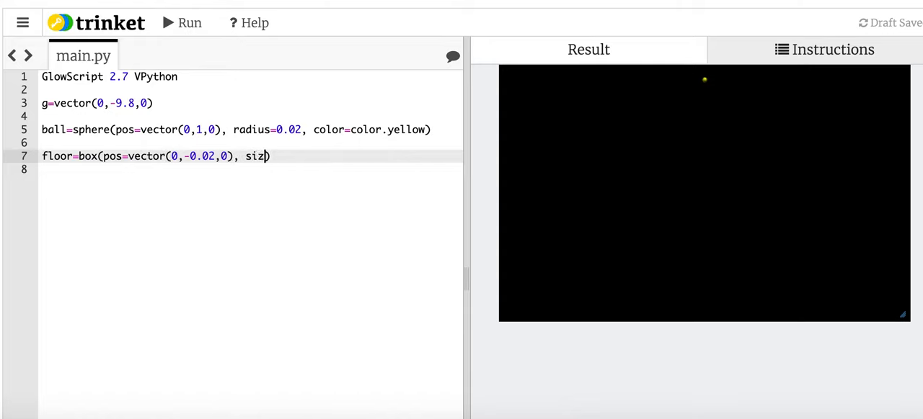
text(e=vector()
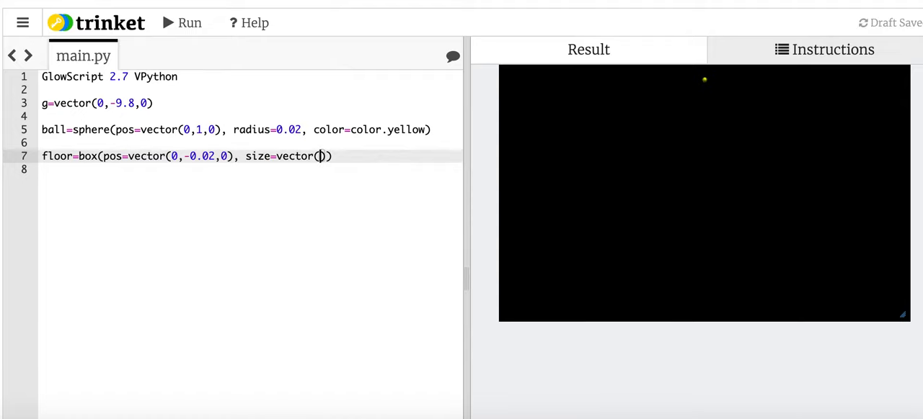
text(.1,)
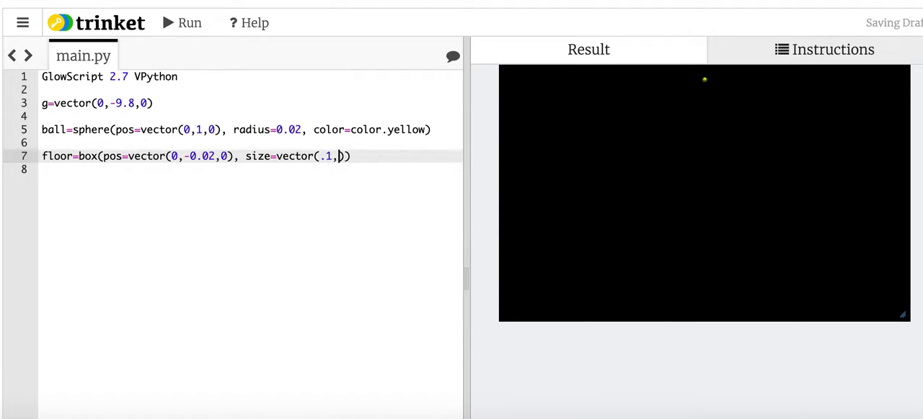
text(.0)
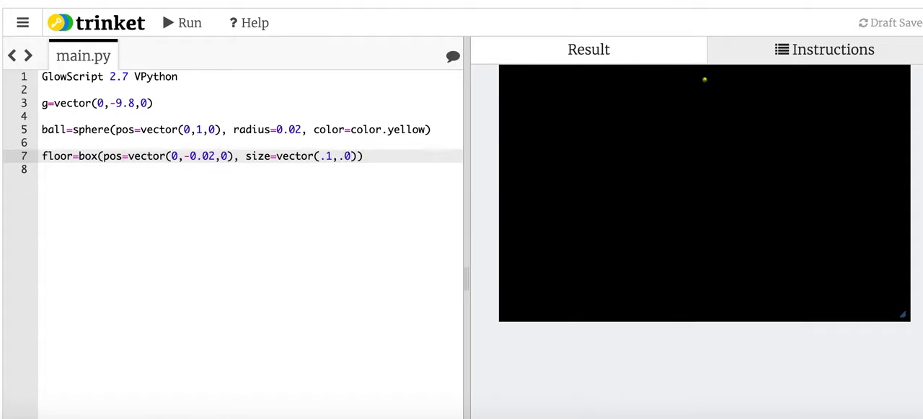
text(.04,)
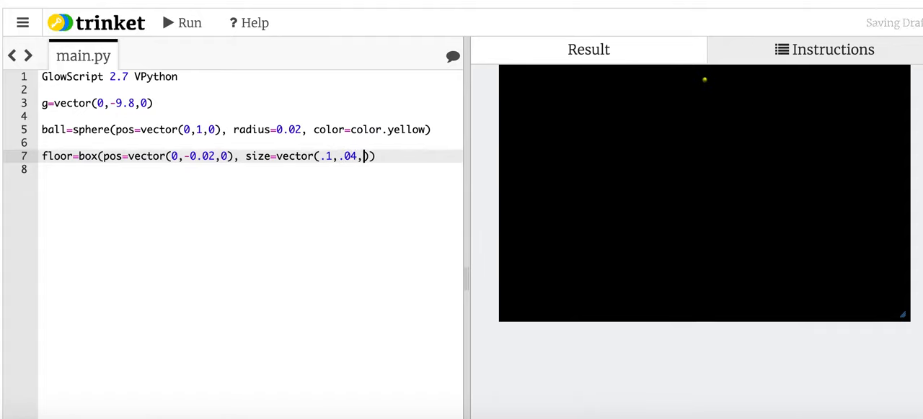
text(.1)
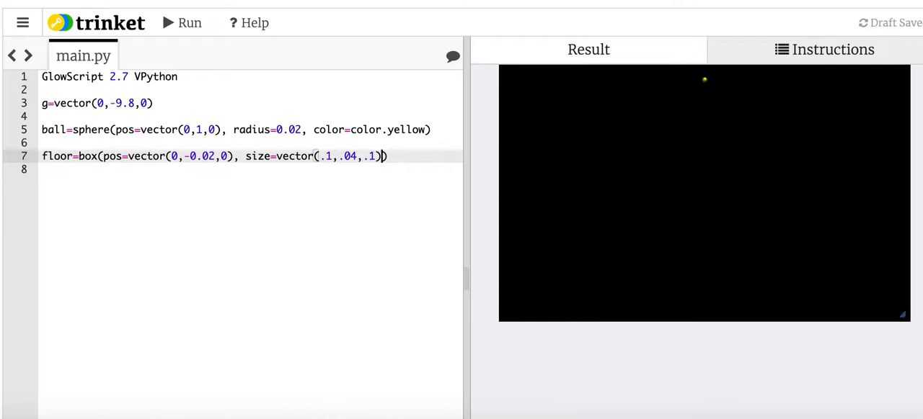
- Run, widen the floor size x-component to .3, and rerun so the wide floor shows under the ball
click(181, 23)
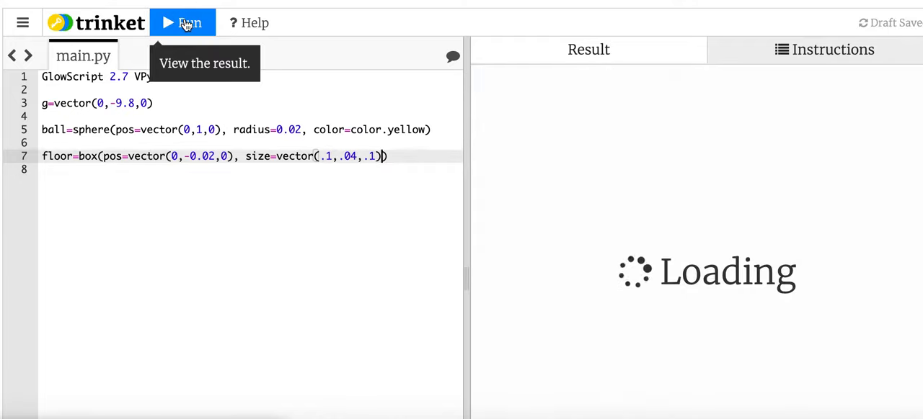
click(182, 23)
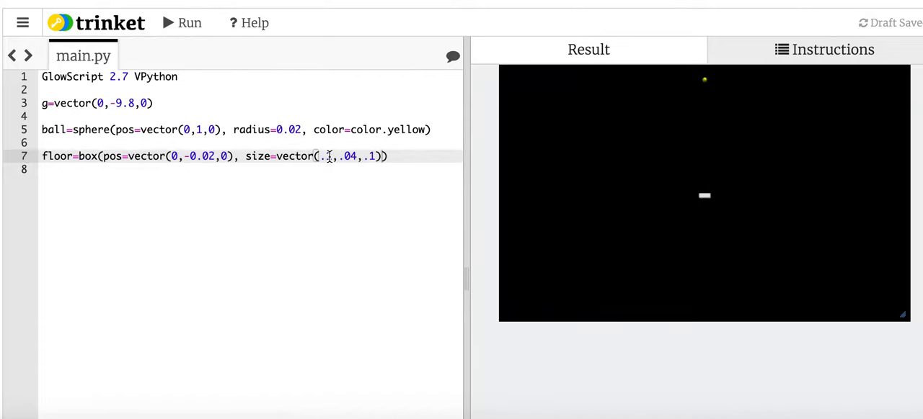
text(3)
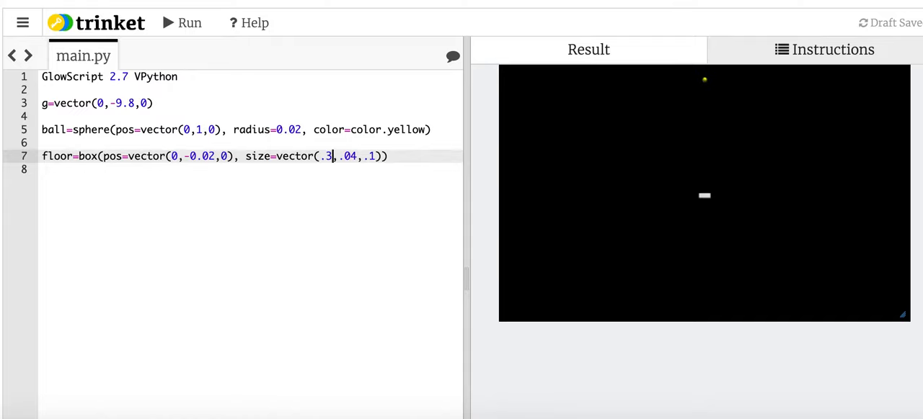
click(182, 23)
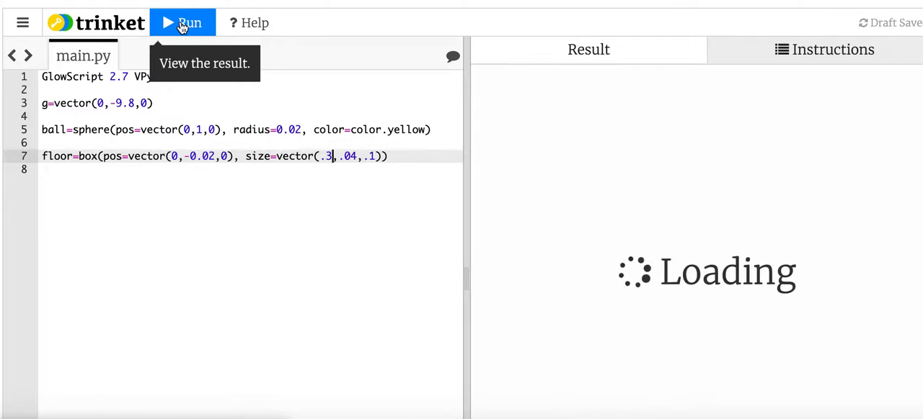
click(181, 23)
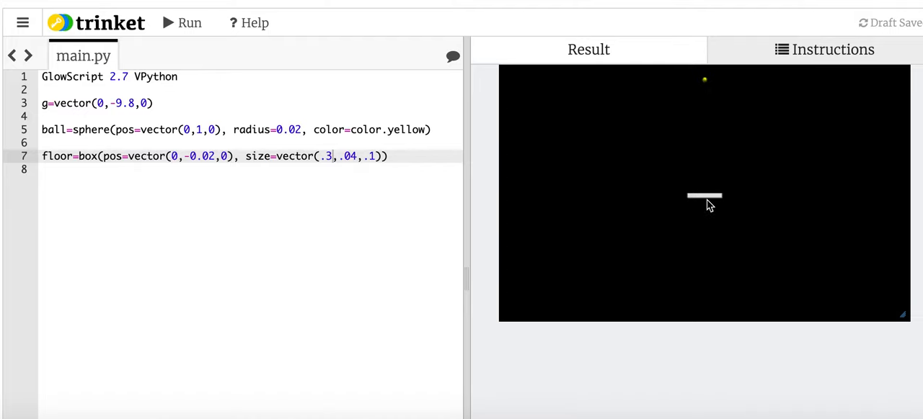
mouse_move(725, 262)
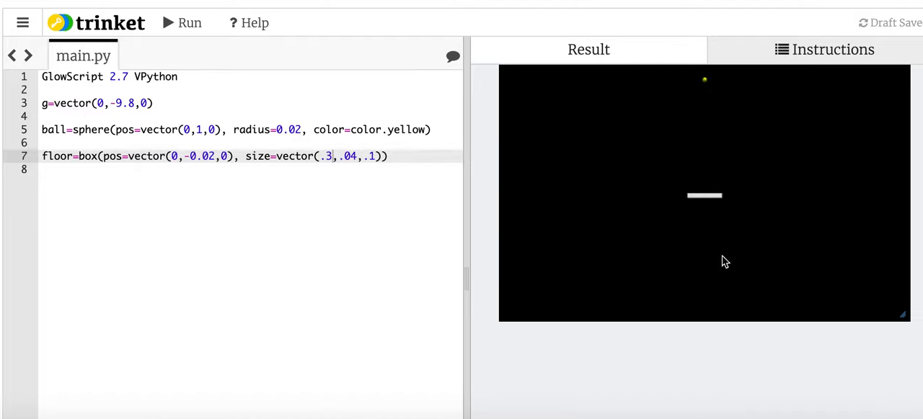
mouse_move(720, 214)
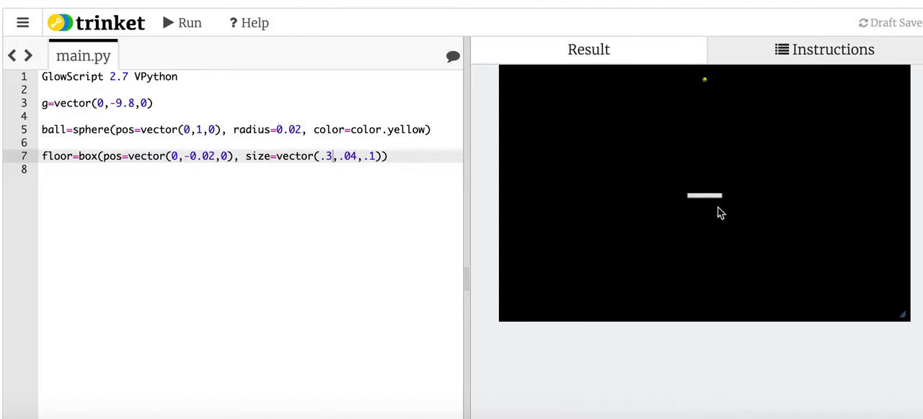
mouse_move(738, 170)
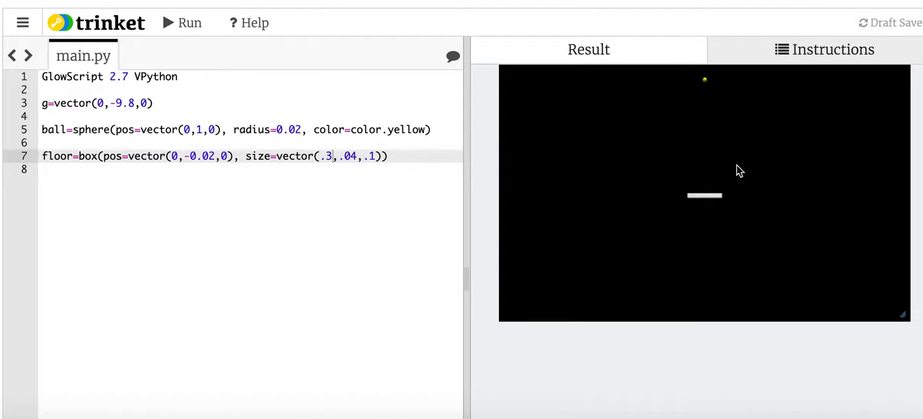
mouse_move(711, 300)
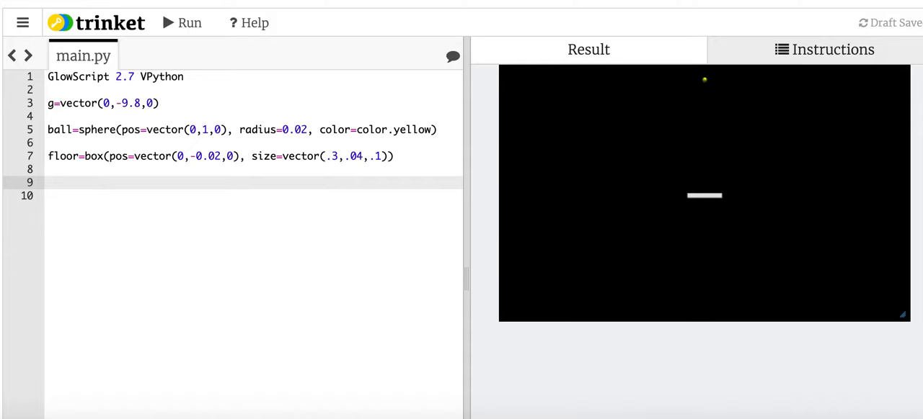
- Add print(ball.pos) and run so the output shows < 0, 1, 0 >
text(print())
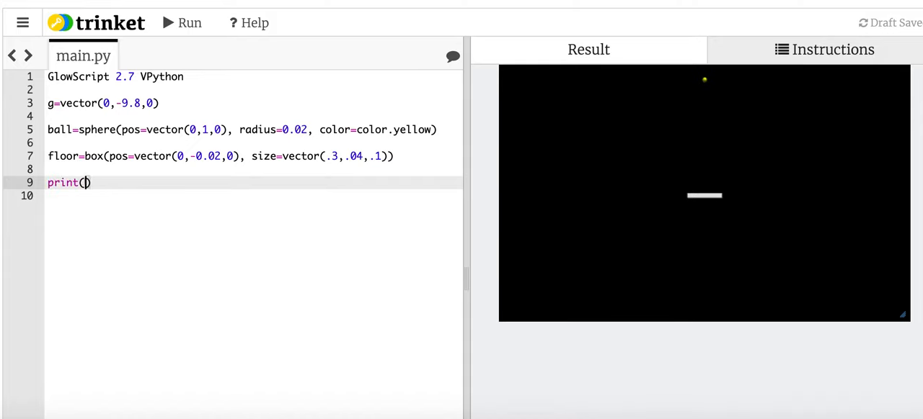
text(ball.pos)
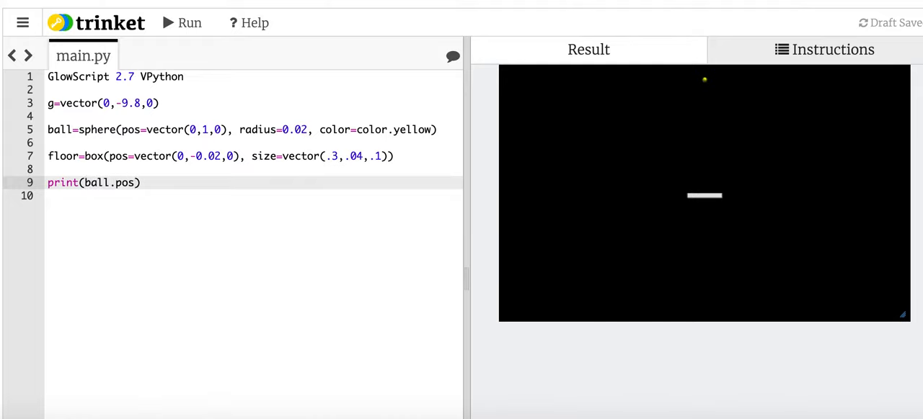
click(182, 23)
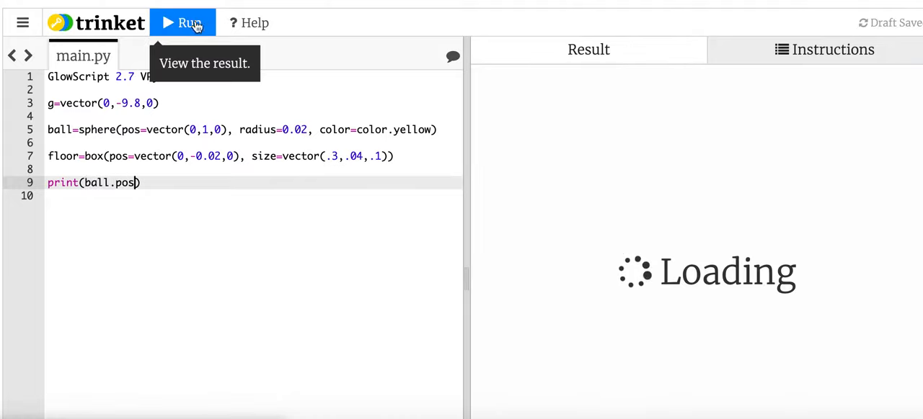
click(181, 23)
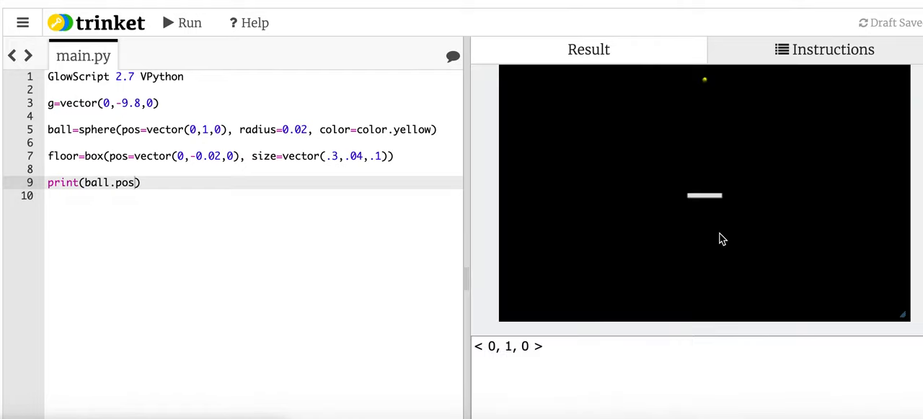
mouse_move(295, 235)
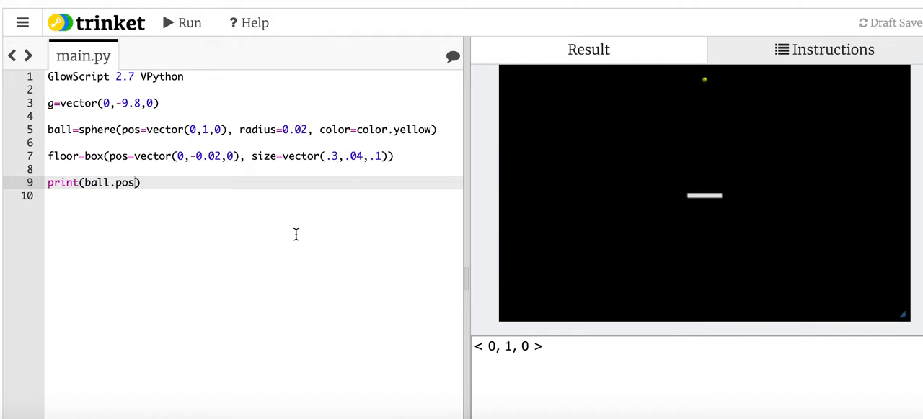
mouse_move(170, 167)
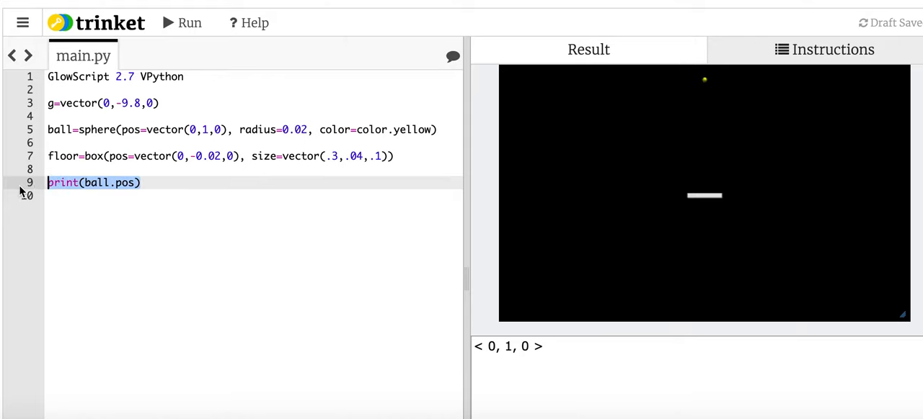
- Write ball.m=0.1 and ball.p=ball.m*vector(0,0,0) in place of the print line
text(ball.)
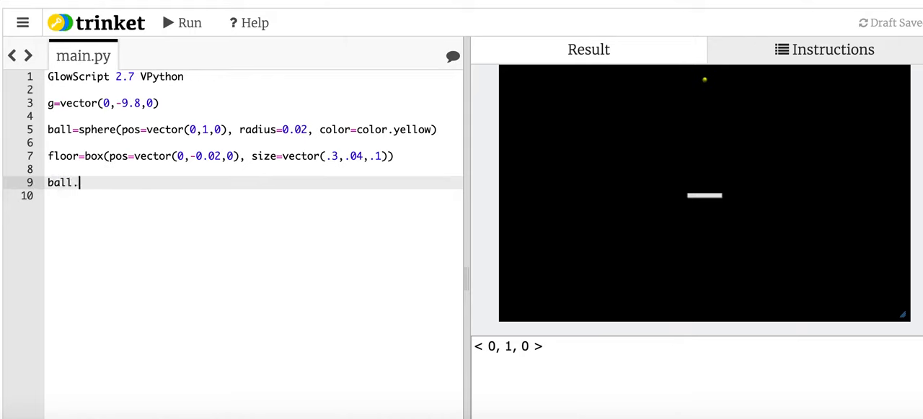
text(m)
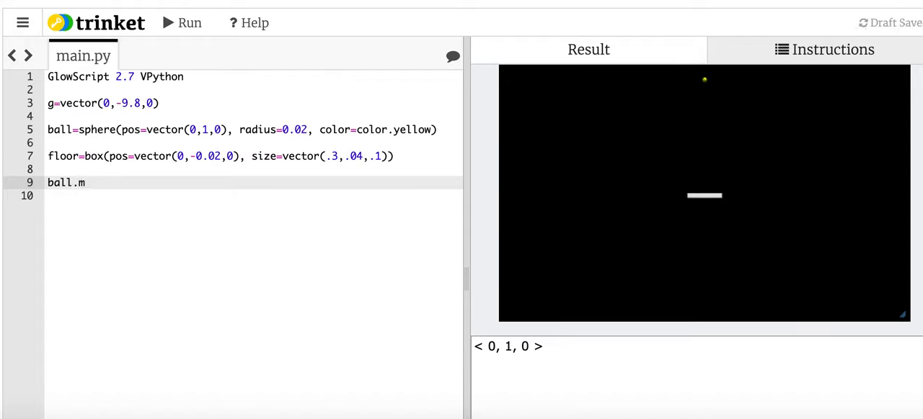
text(=0.1)
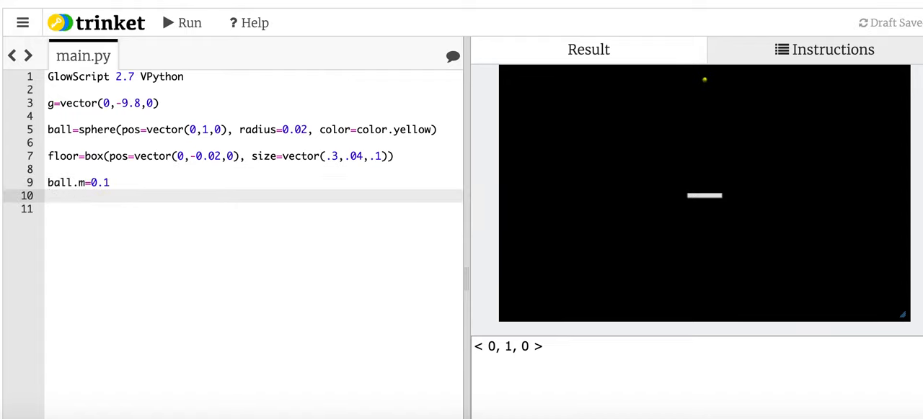
text(ball.p=)
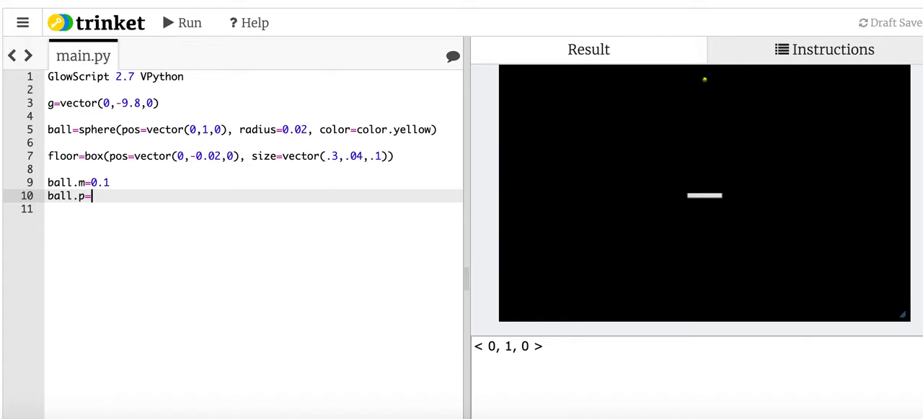
text(ballm)
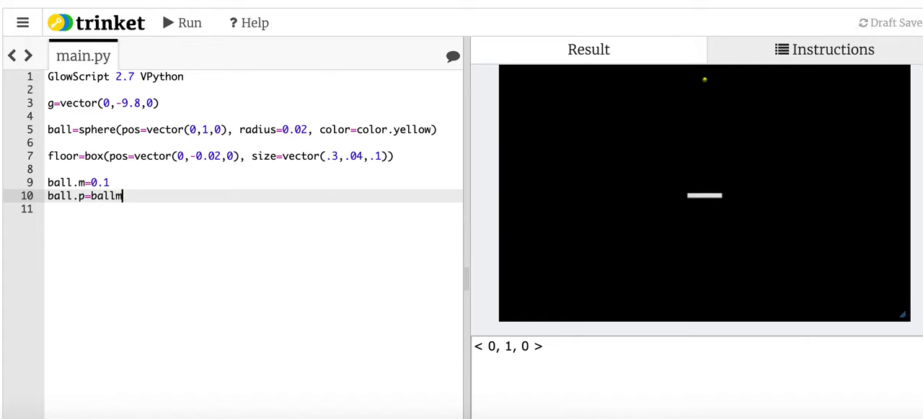
text(.m*vector(0,0,0)
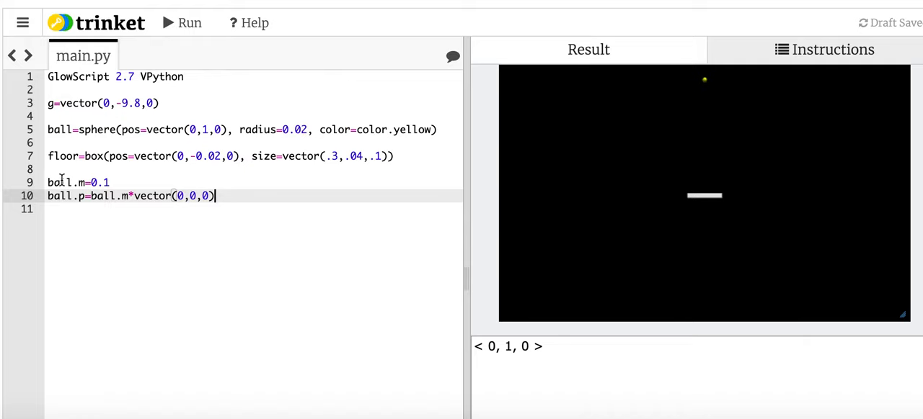
key(Return)
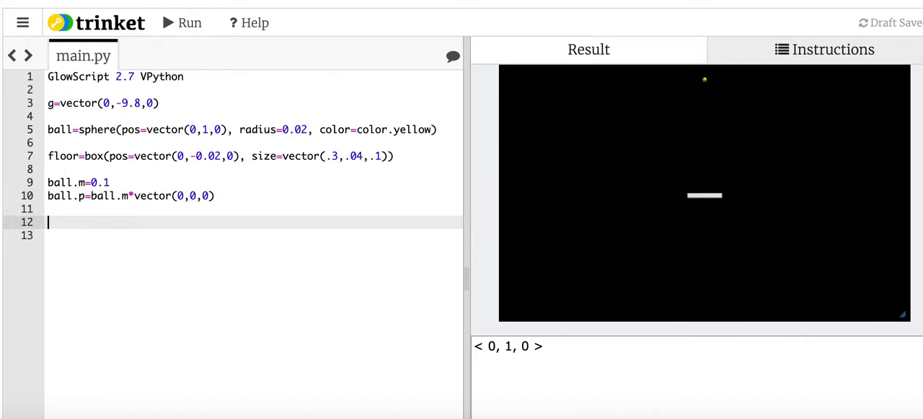
- Initialise t=0 and dt=0.01, then start a while t<0.4 loop throttled with rate(100)
text(t=)
click(254, 235)
text(dt=-)
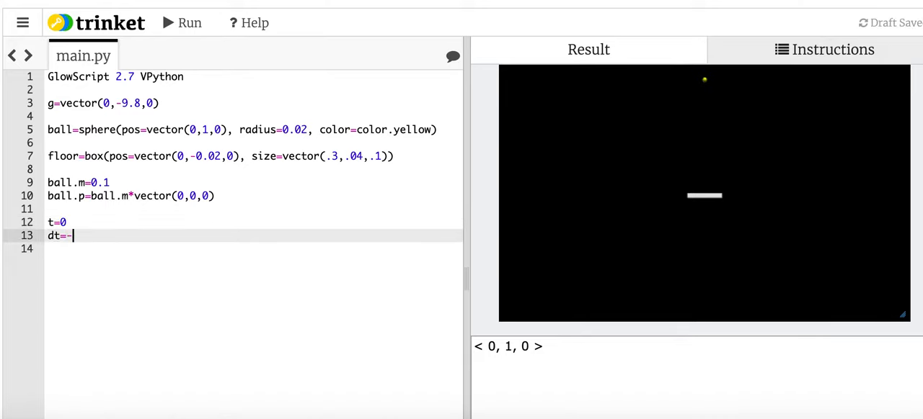
text(0.01)
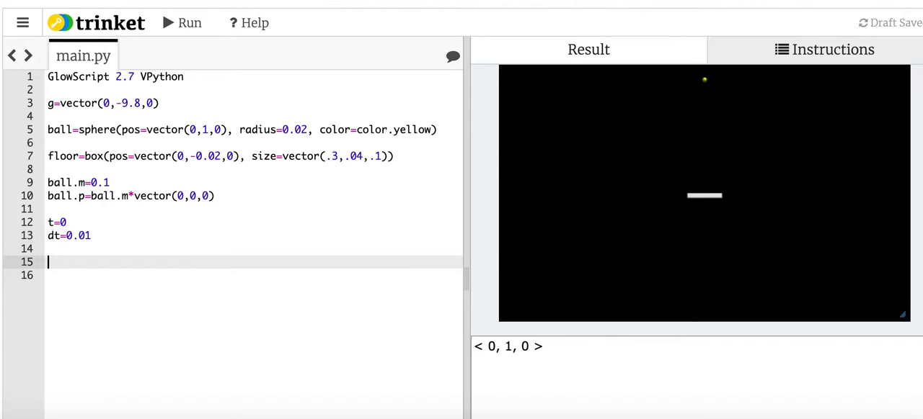
text(w)
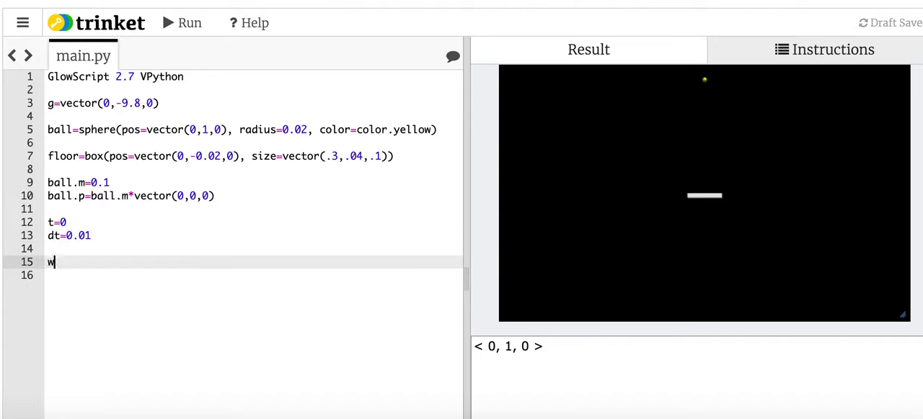
text(hile)
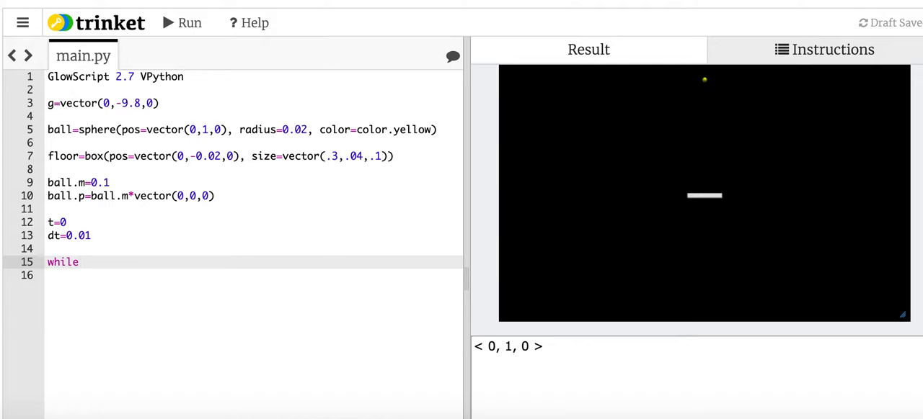
text(t<)
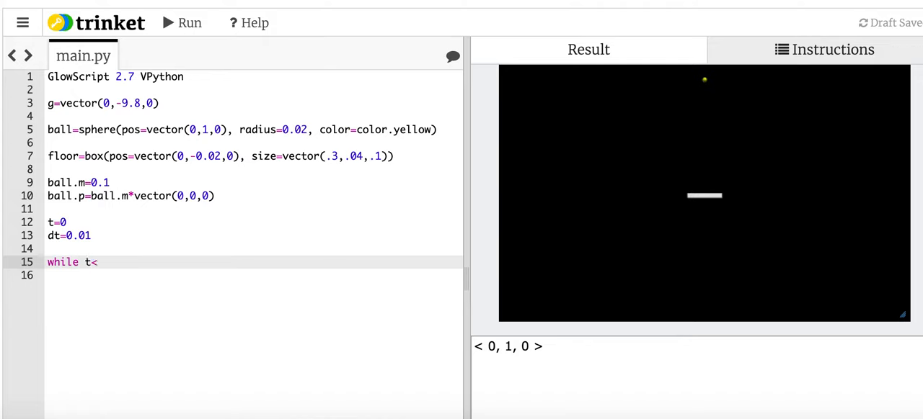
text(0.4)
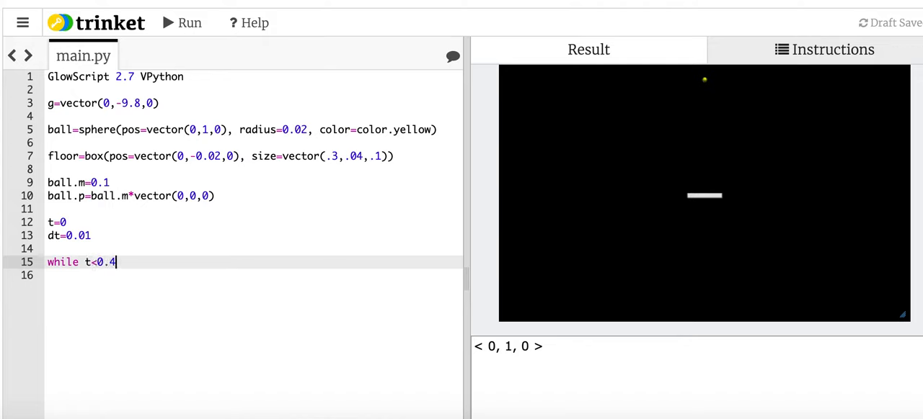
text(:)
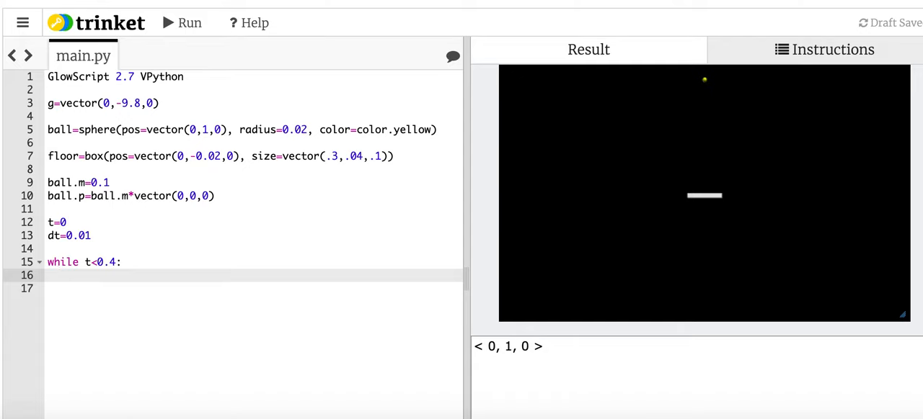
text(rate(100))
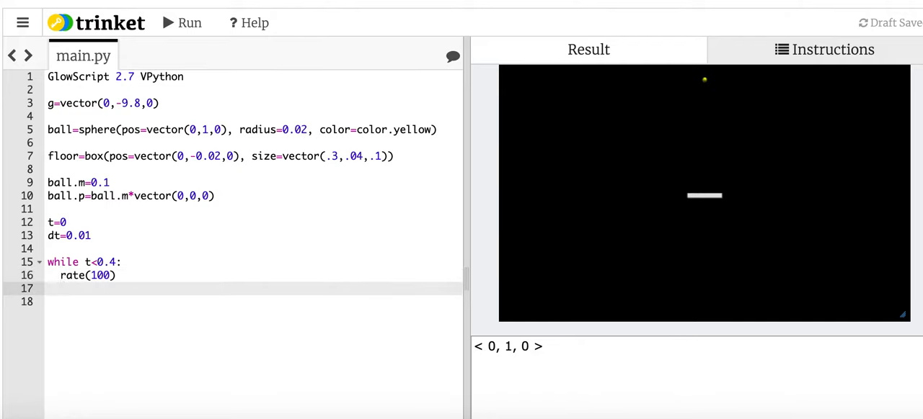
- Inside the loop compute F=ball.m*g and update momentum with ball.p=ball.p+F*dt
text(F)
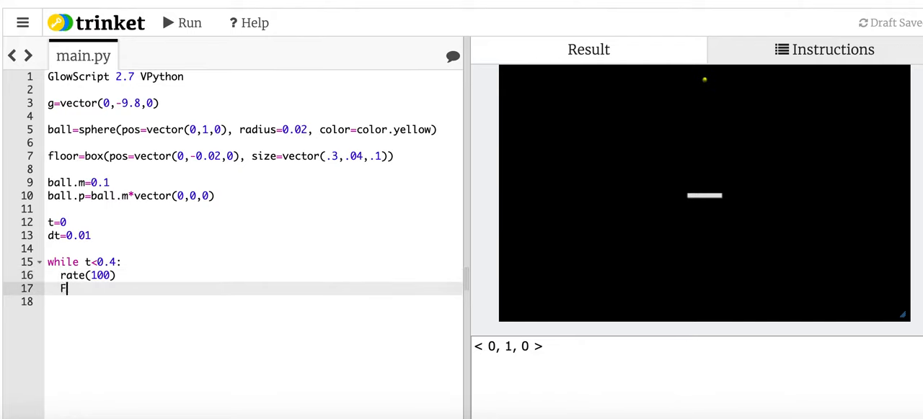
text(=)
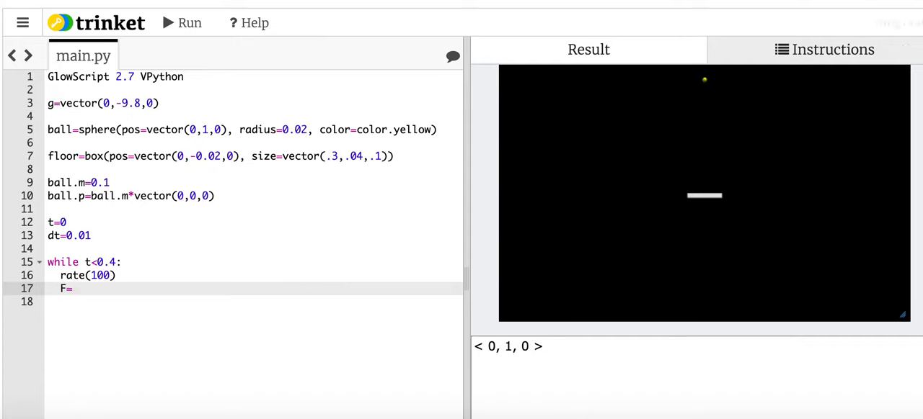
text(ball.m*g)
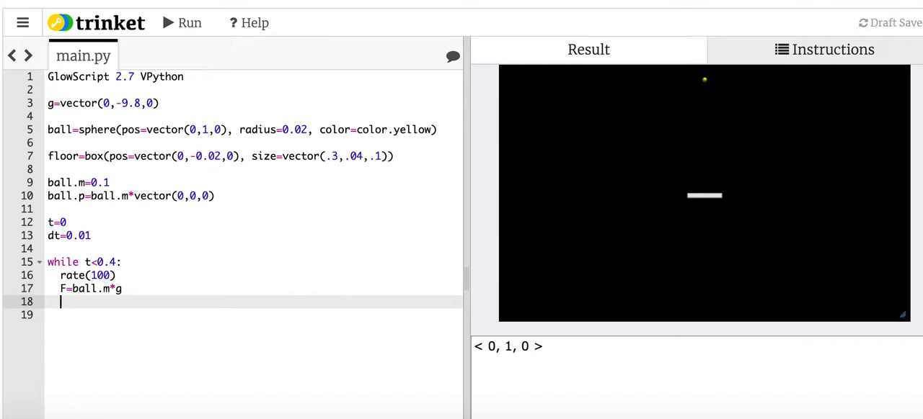
text(ball.p=)
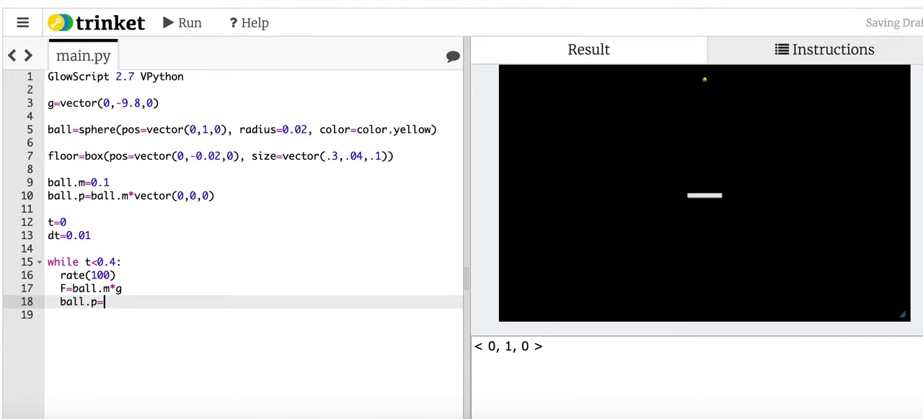
text(ball.p+F*dt)
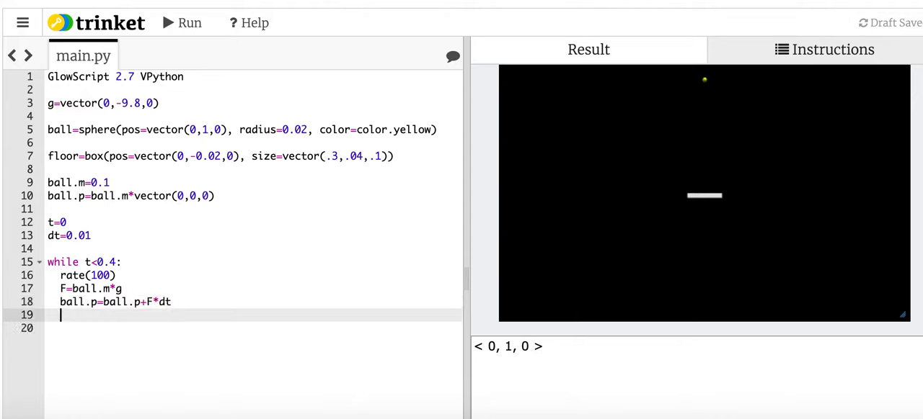
- Update position with ball.pos=ball.pos+ball.p*dt/ball.m and advance time with t=t+dt
text(ba)
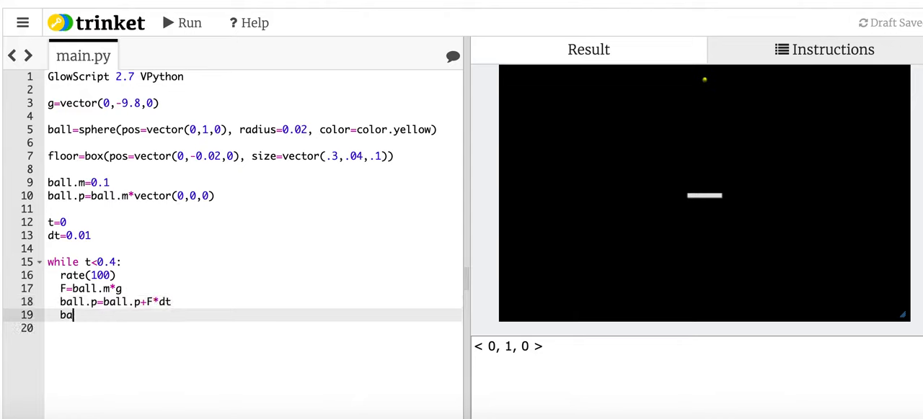
text(ll.pob)
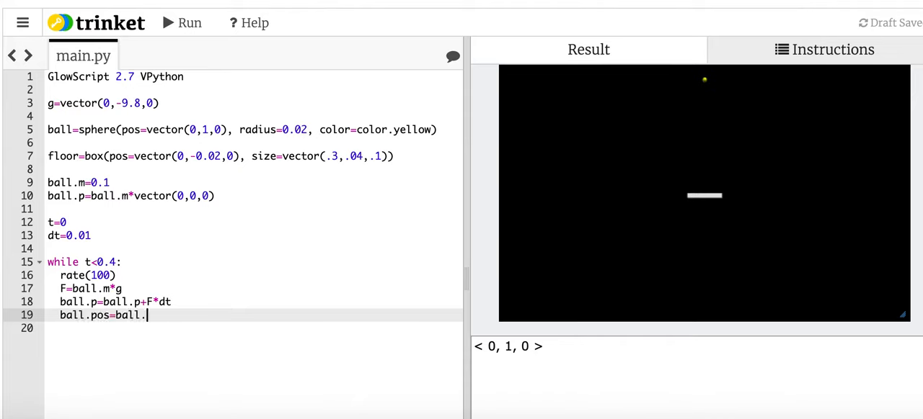
text(pos+b)
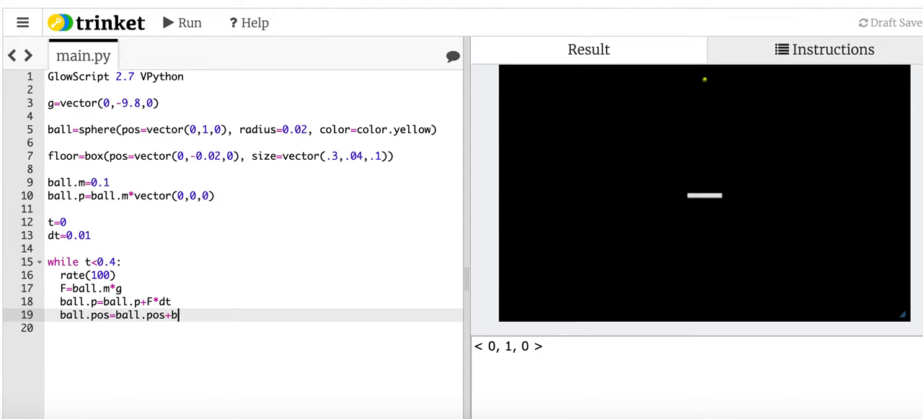
text(all.p*dt/)
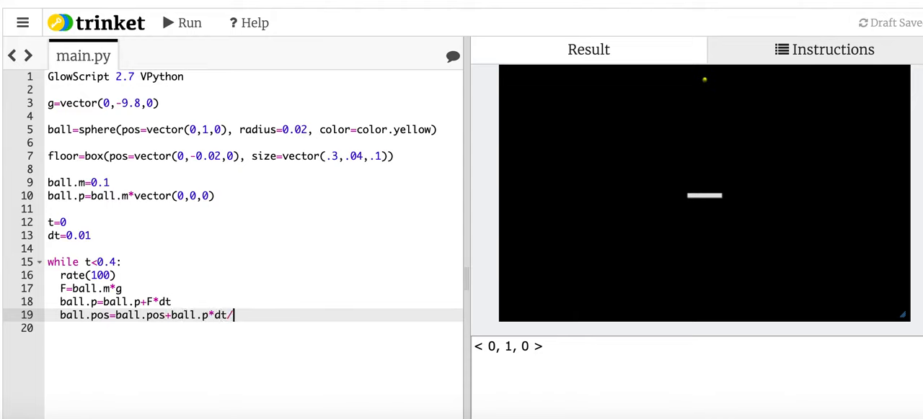
text(ballm)
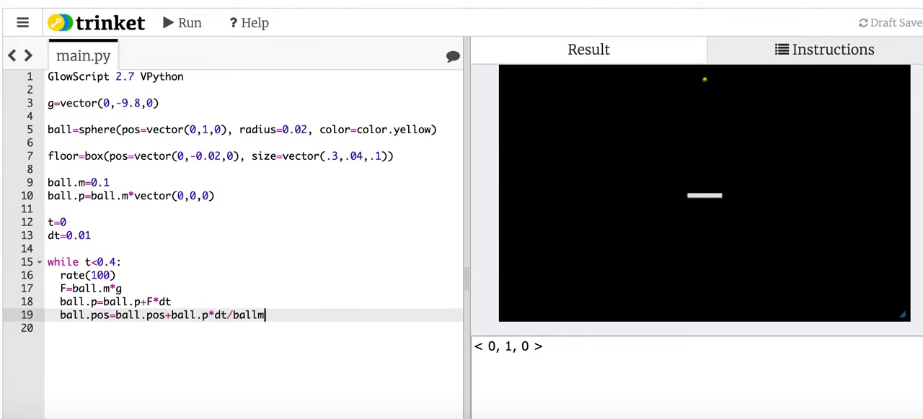
text(.)
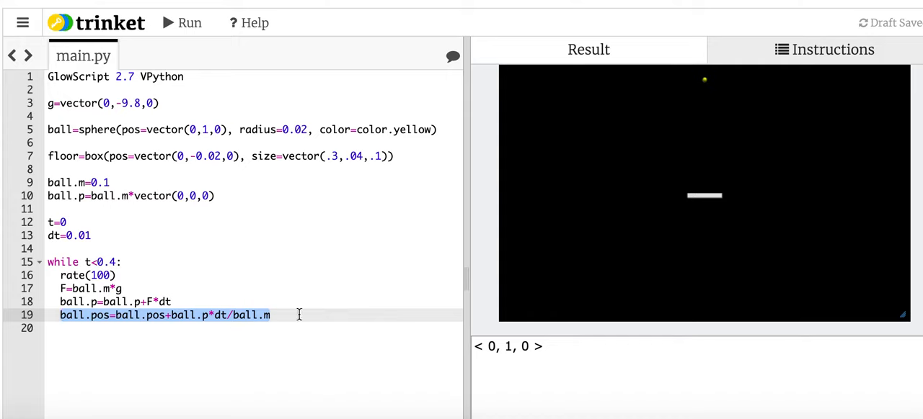
key(Return)
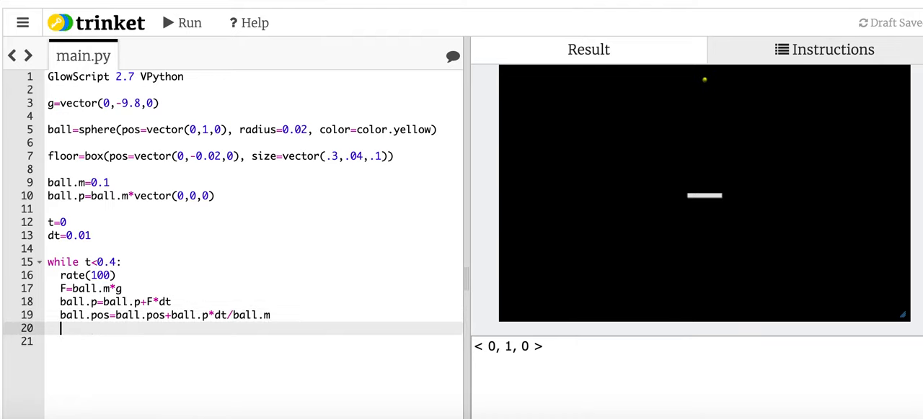
text(t=t)
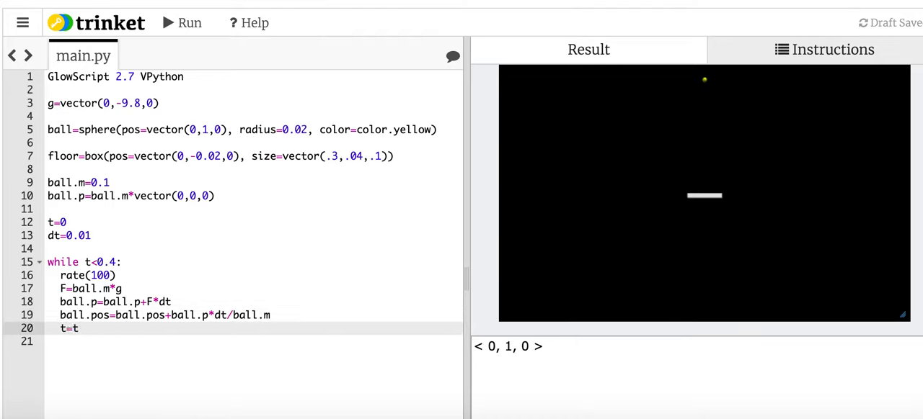
text(+dt)
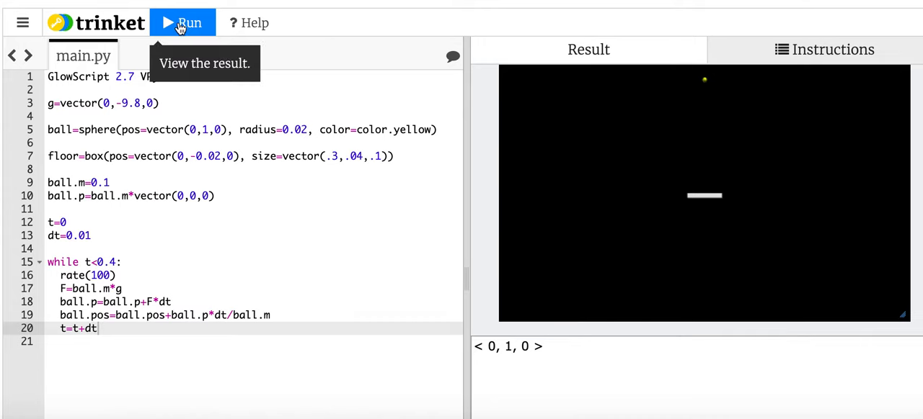
- Run the program, add make_trail=True to the sphere, and rerun to see the falling trail
click(181, 23)
text(, make)
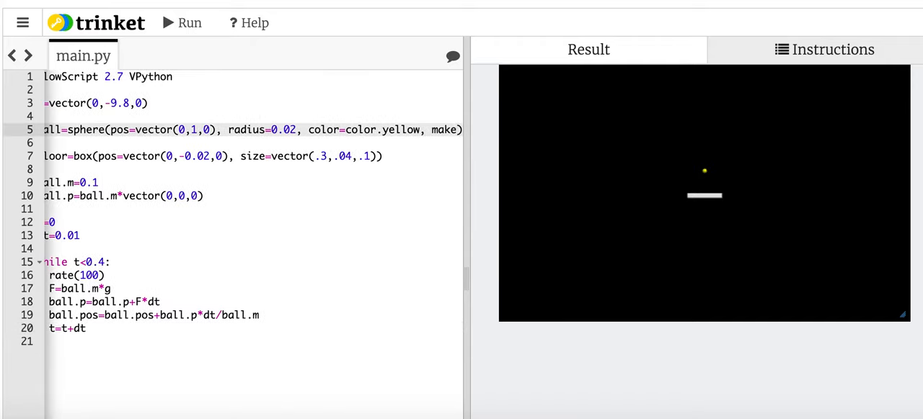
scroll(right, 3)
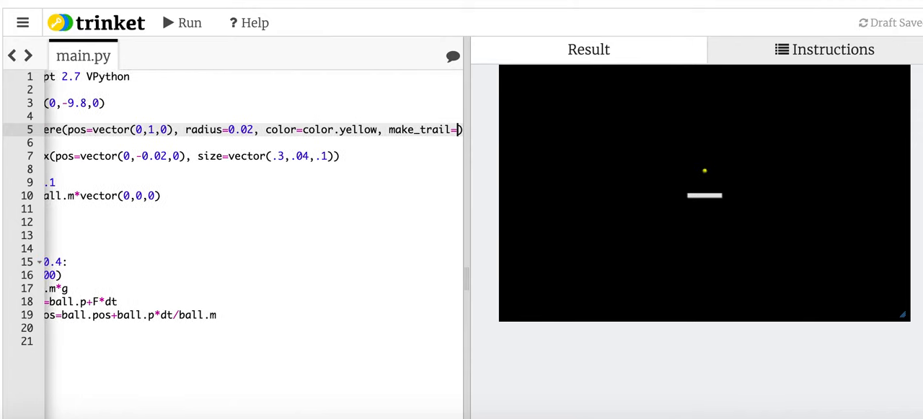
text(True)
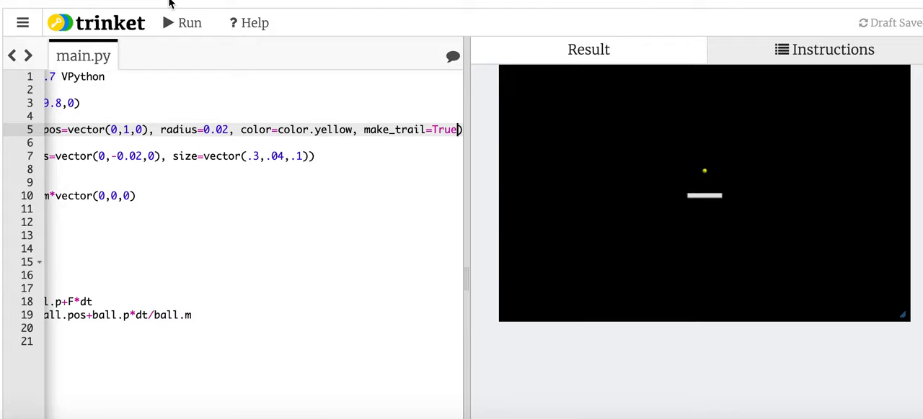
click(182, 24)
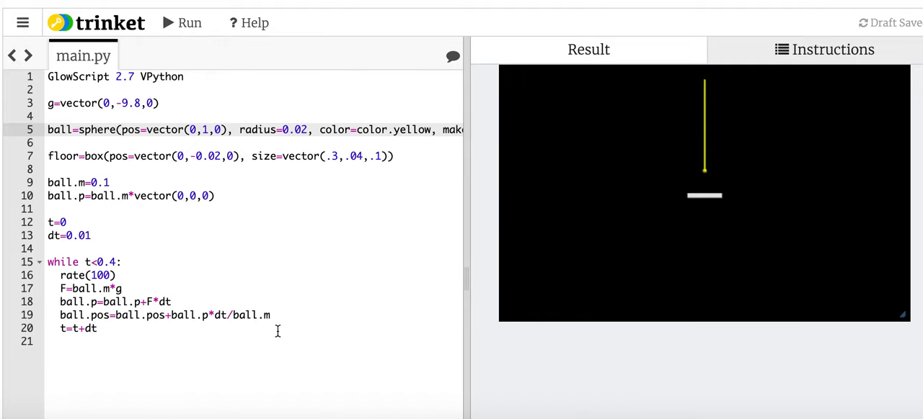
mouse_move(707, 199)
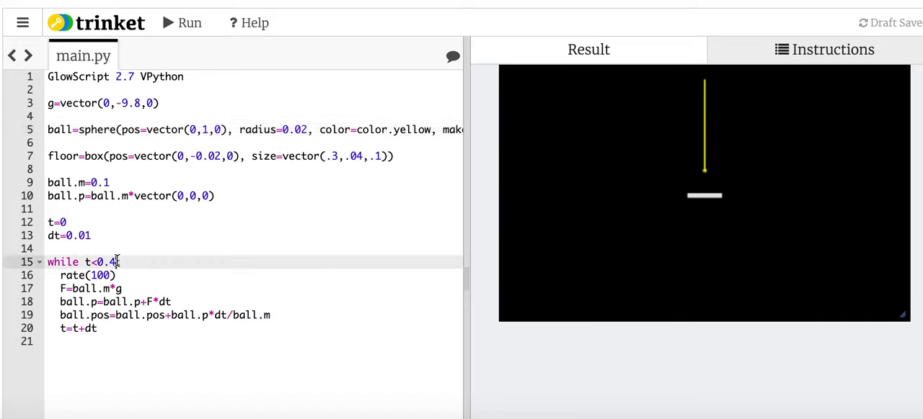
- Change the loop condition to while ball.pos.y>=0, rerun, and tilt the view toward the floor
text(ball)
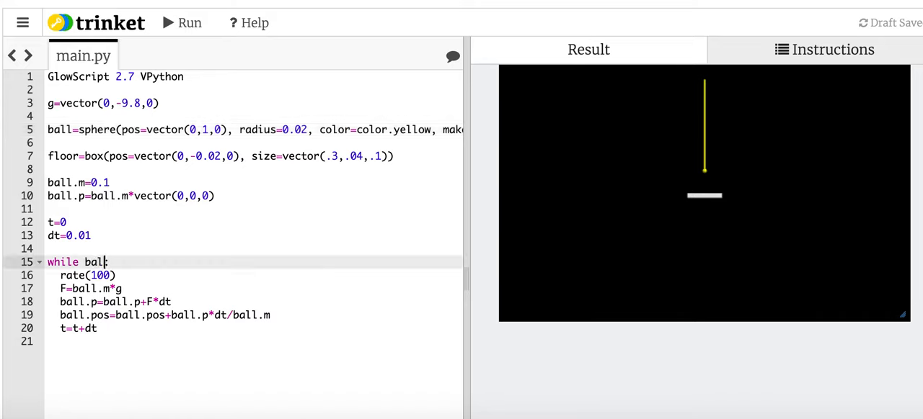
text(.pos.y:)
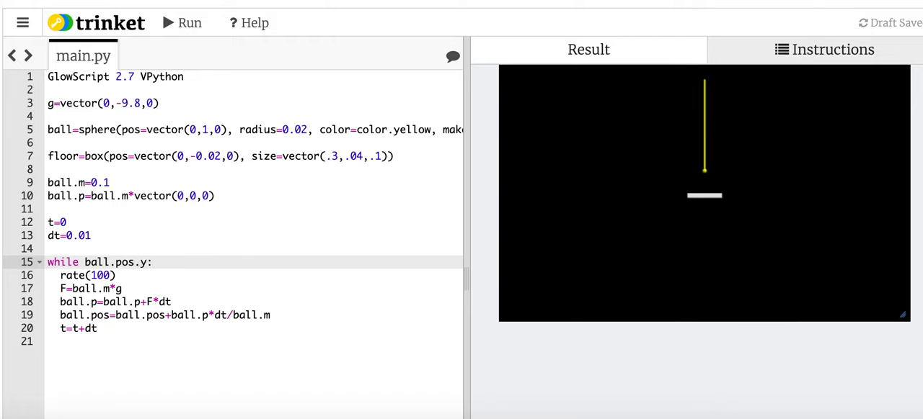
text(>)
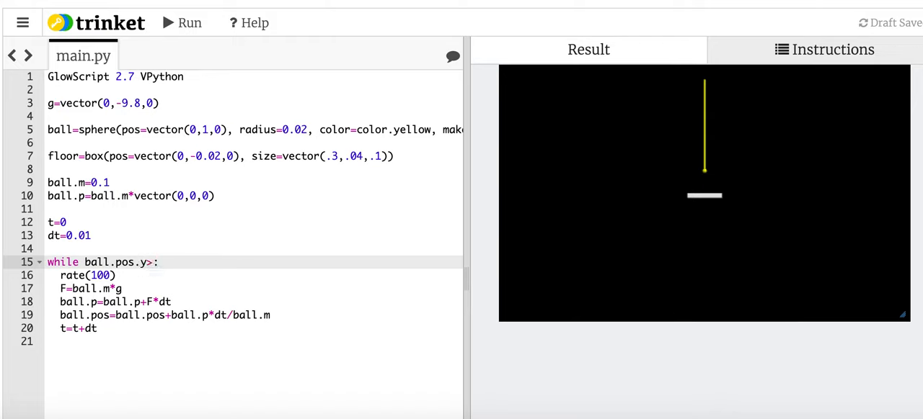
text(=0)
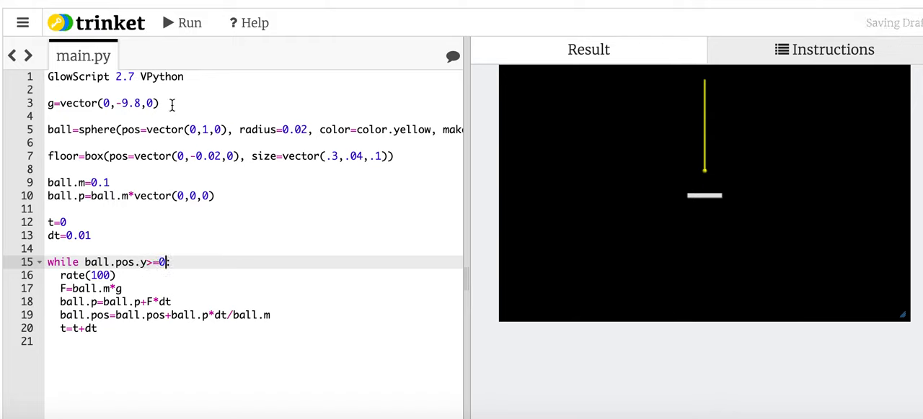
click(182, 23)
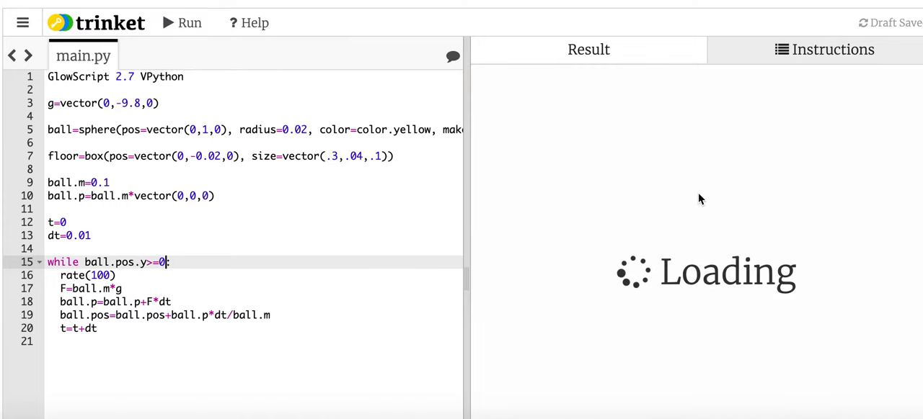
click(181, 23)
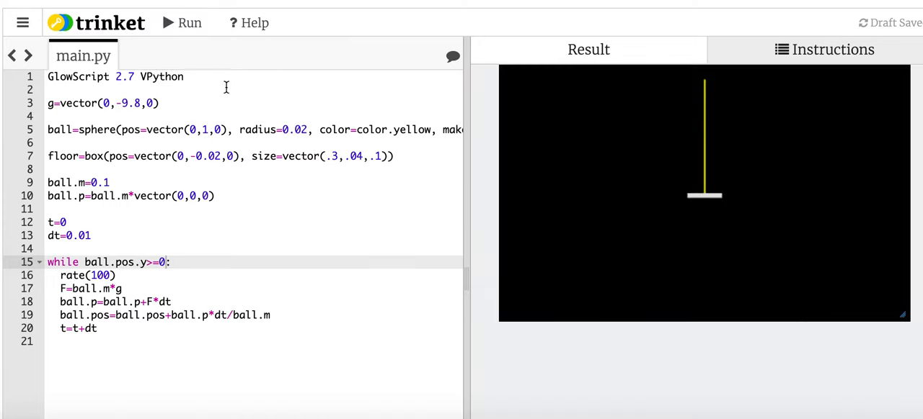
mouse_move(718, 202)
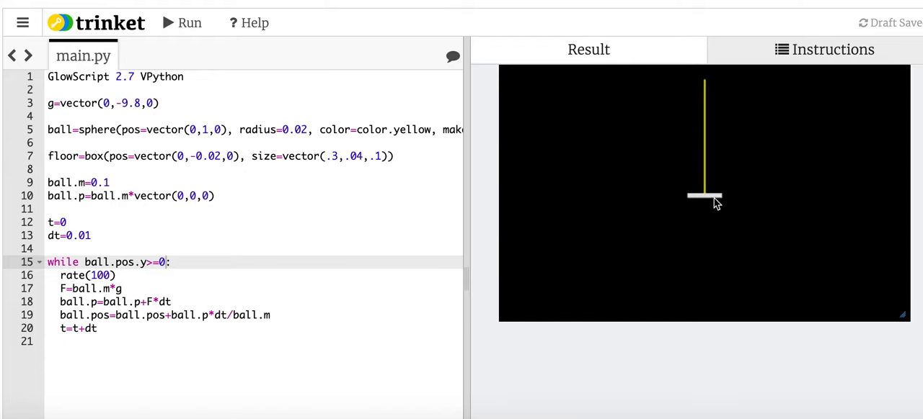
click(704, 209)
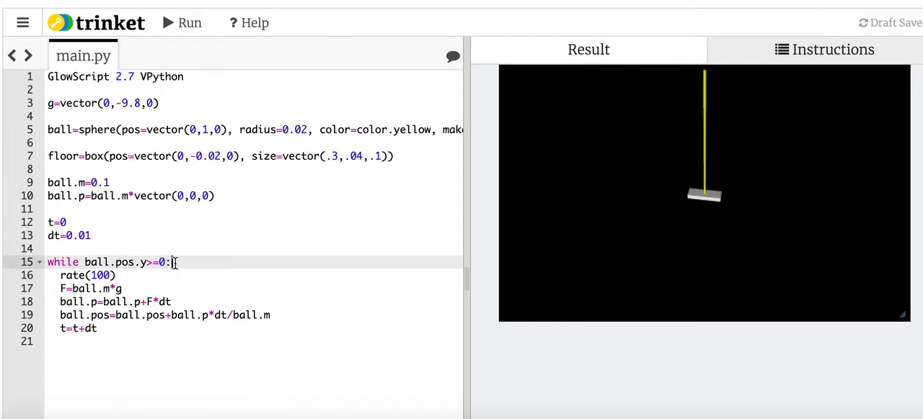
key(Backspace)
text(while t)
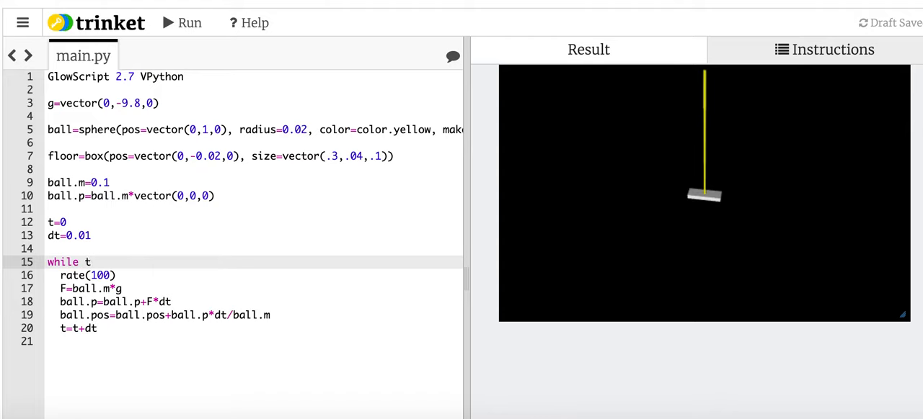
text(<0)
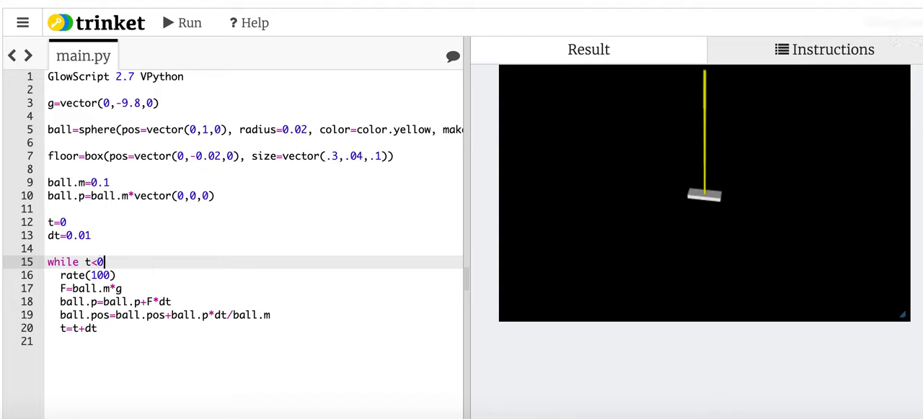
text(.6)
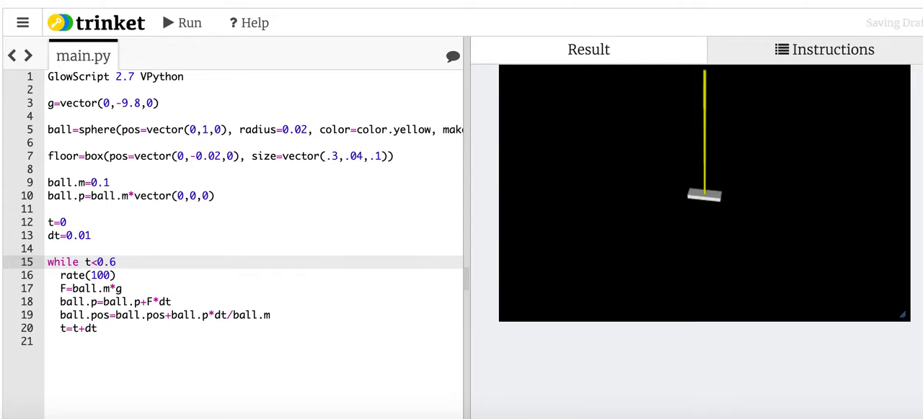
mouse_move(182, 23)
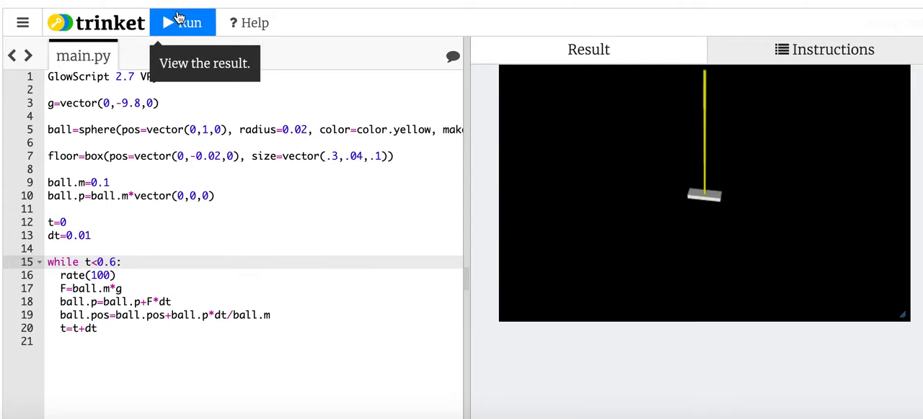
click(181, 23)
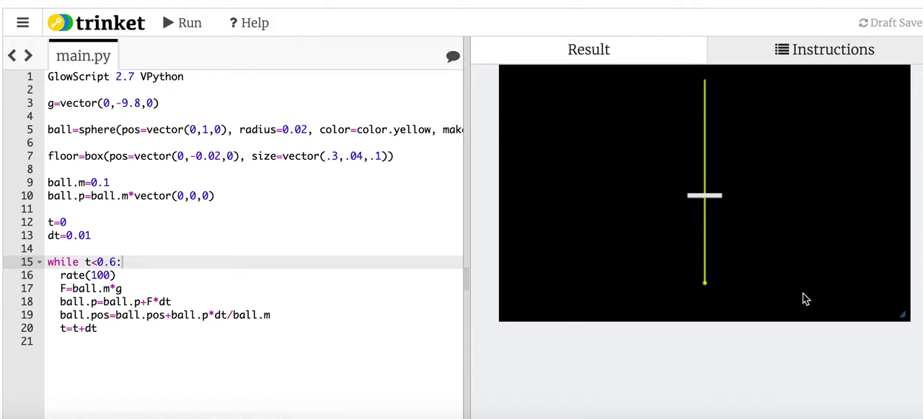
mouse_move(768, 196)
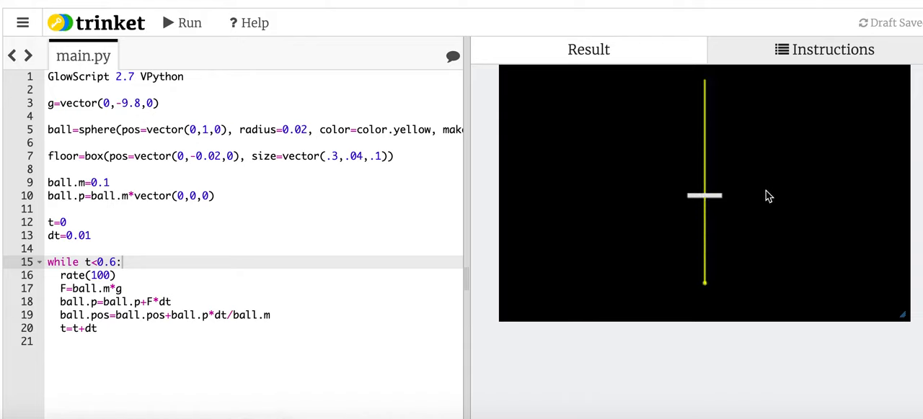
click(770, 179)
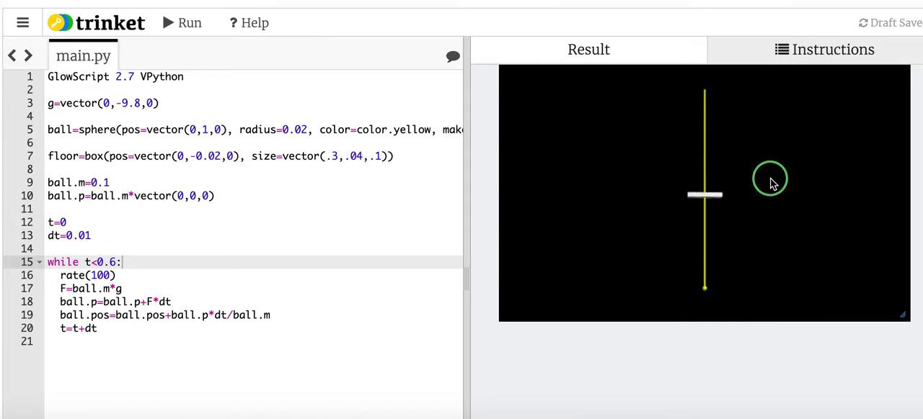
mouse_move(751, 208)
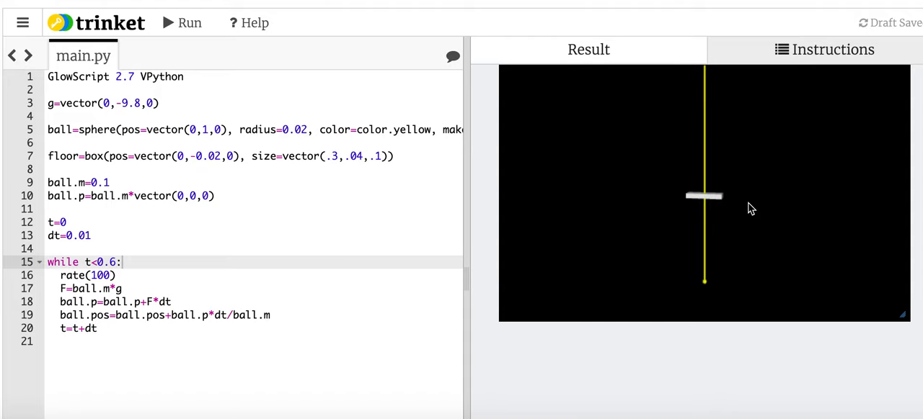
mouse_move(170, 158)
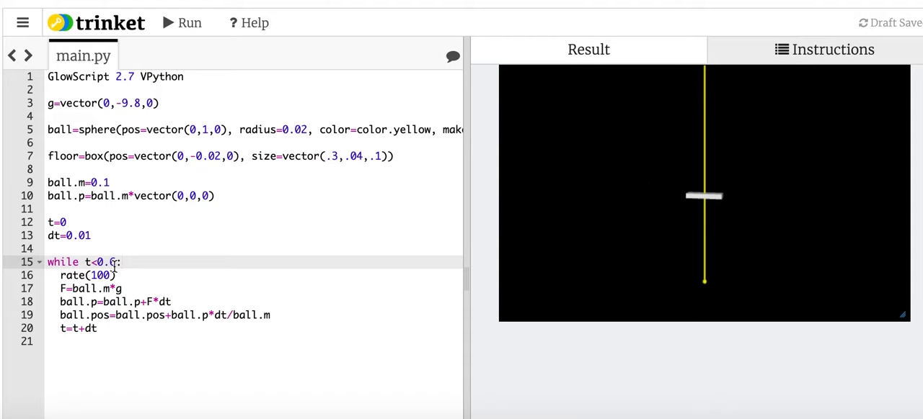
- Define r=ball.pos-box.pos and make the loop run while mag(r)>ball.radius+0.02
key(Backspace)
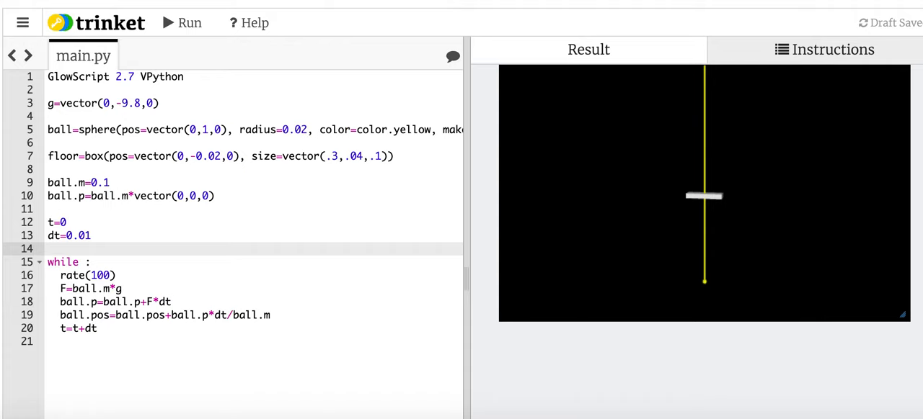
text(r=)
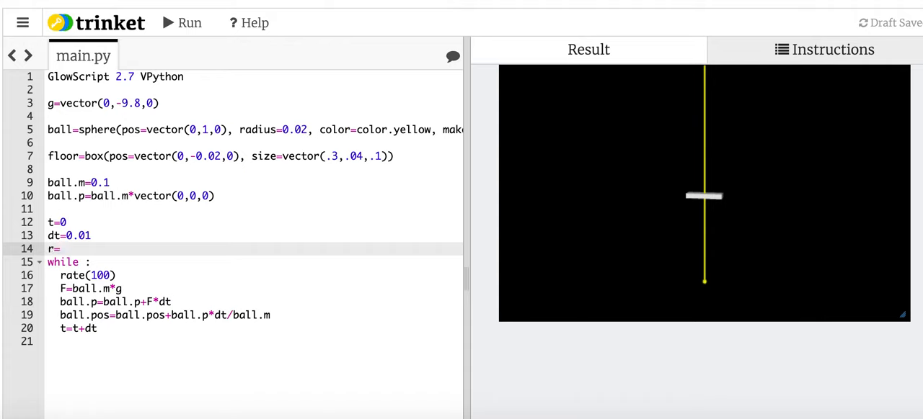
text(ball.pos)
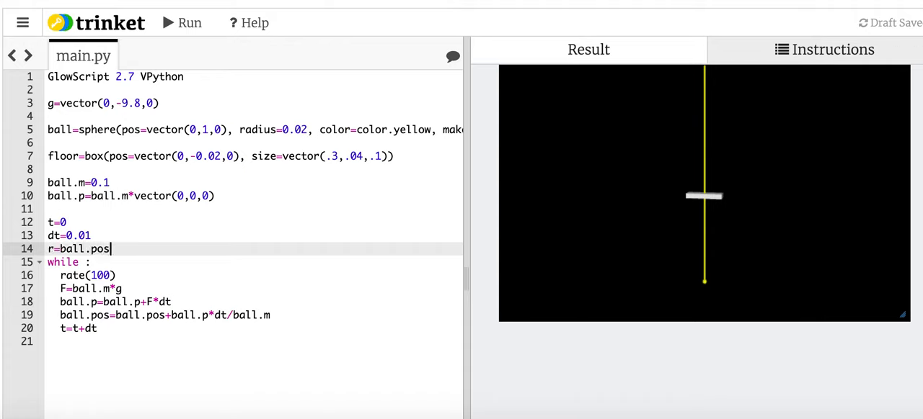
text(-box)
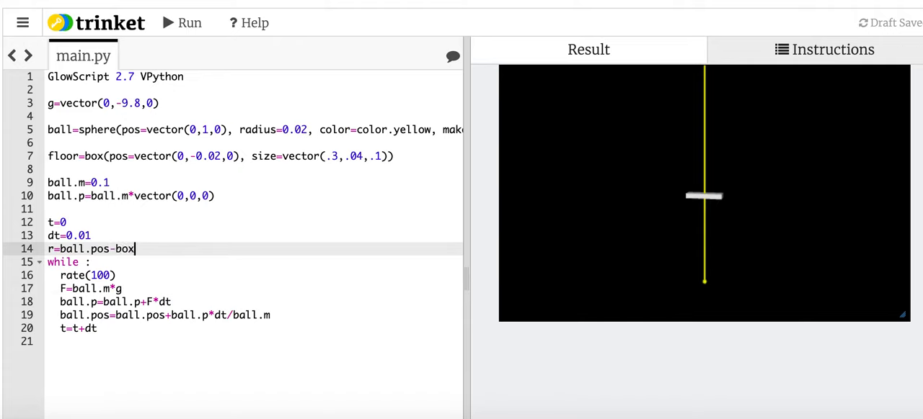
text(.pos)
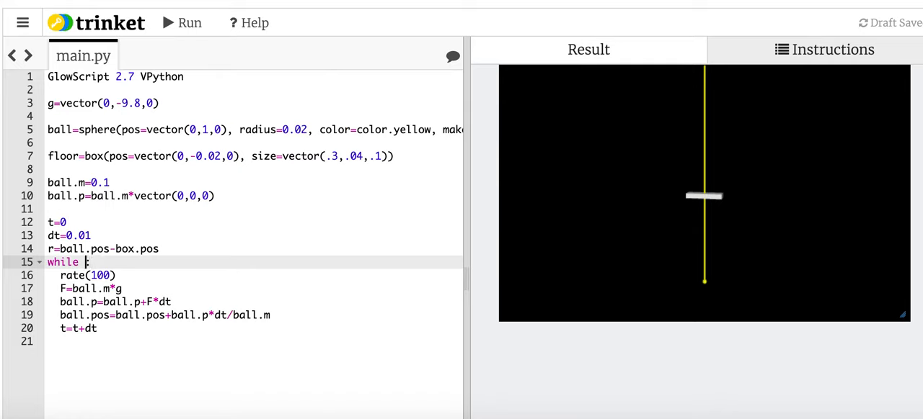
text(m)
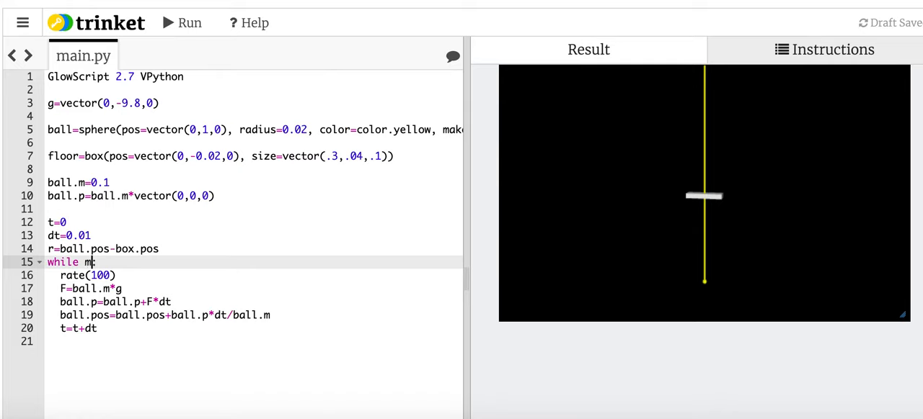
text(ag(r):)
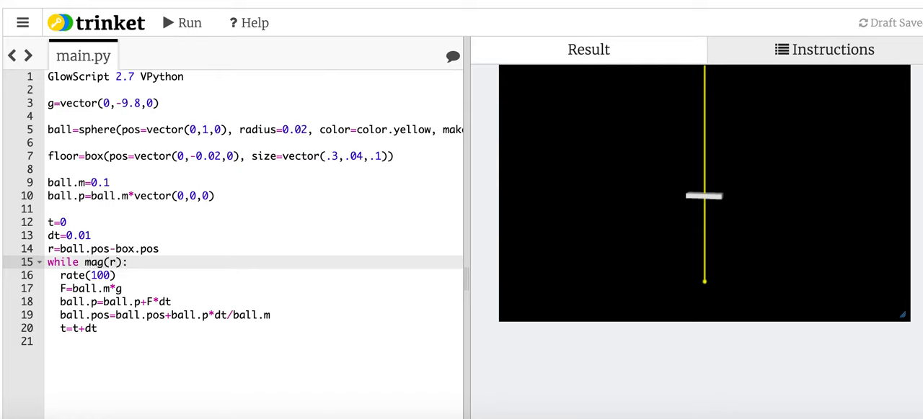
text(>)
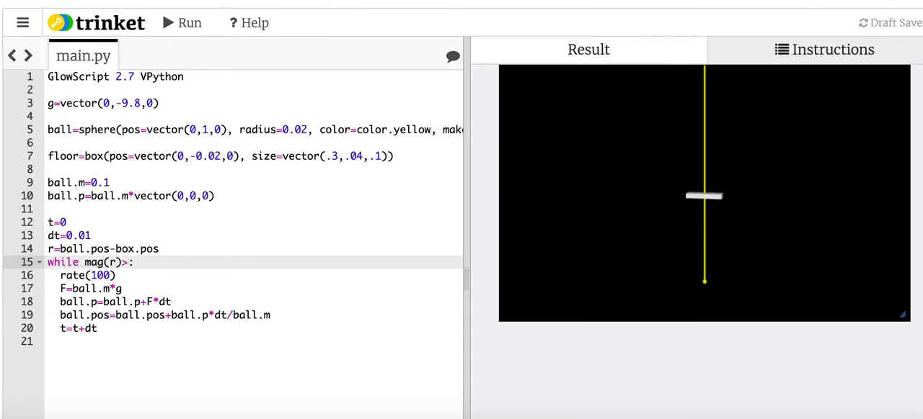
text(ball.ra)
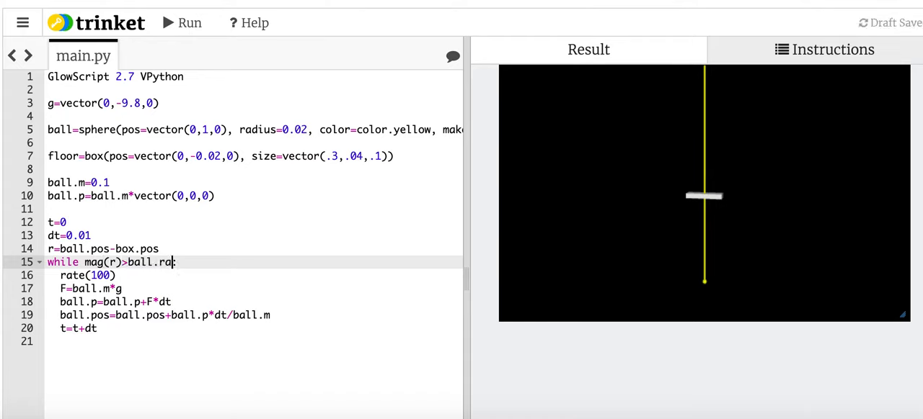
text(dius)
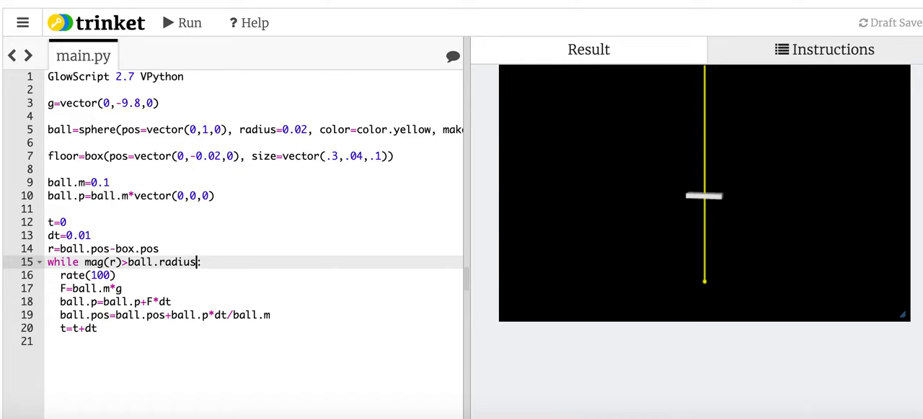
text(+0.02)
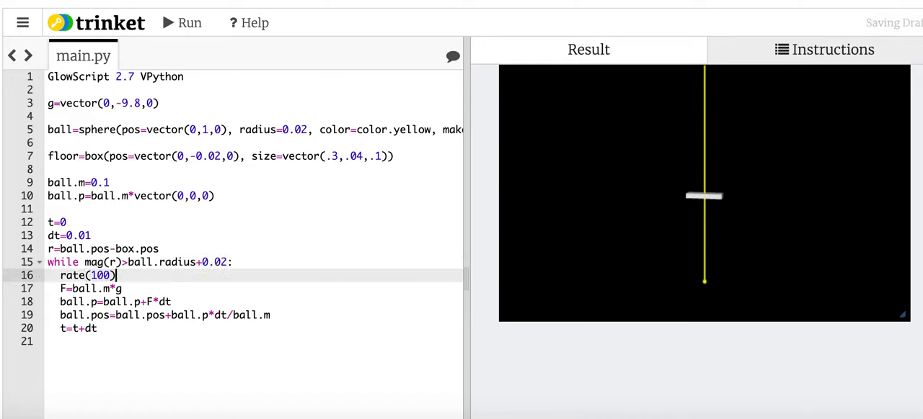
- Recompute r=ball.pos-box.pos inside the loop and run the updated program
key(Return)
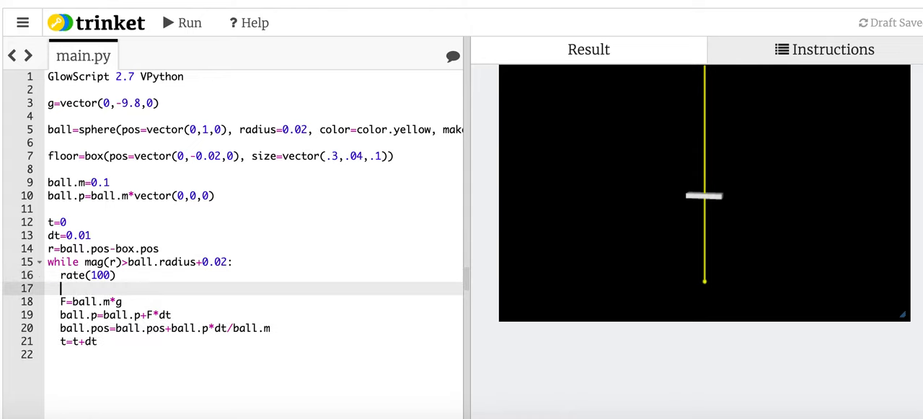
text(r=)
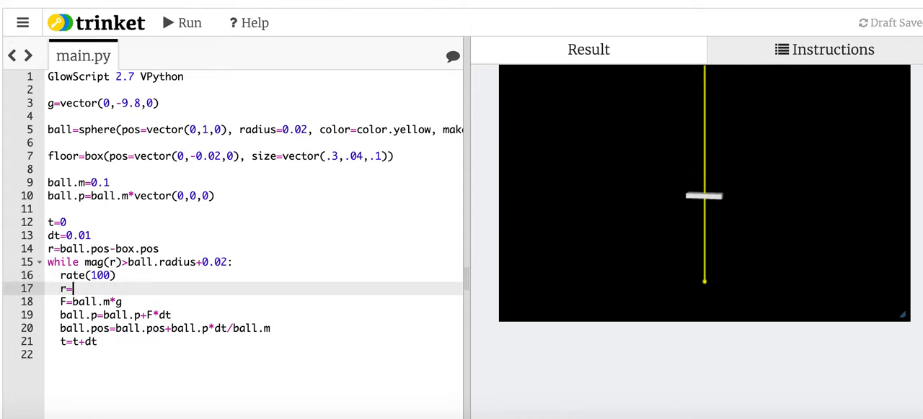
text(ball.pos)
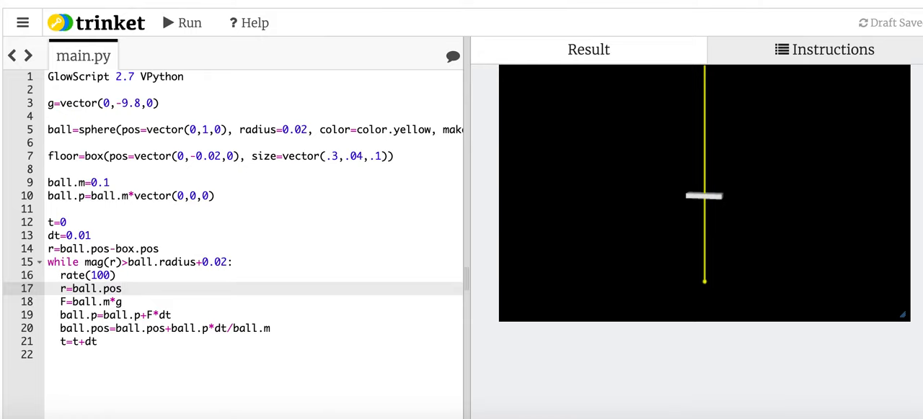
text(-box.pos)
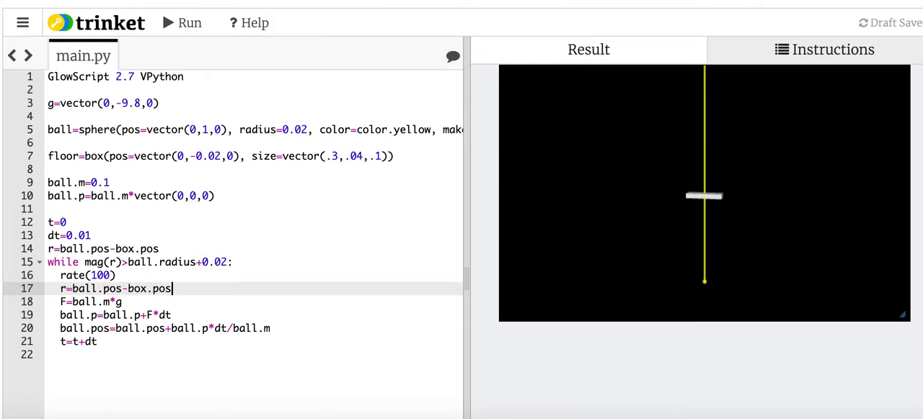
click(182, 23)
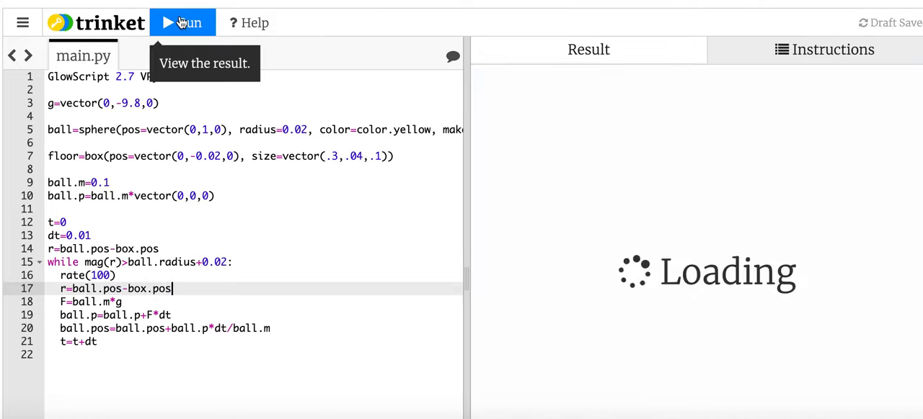
- Insert print(mag(r)) on a new line before the while loop and rerun the program
click(181, 24)
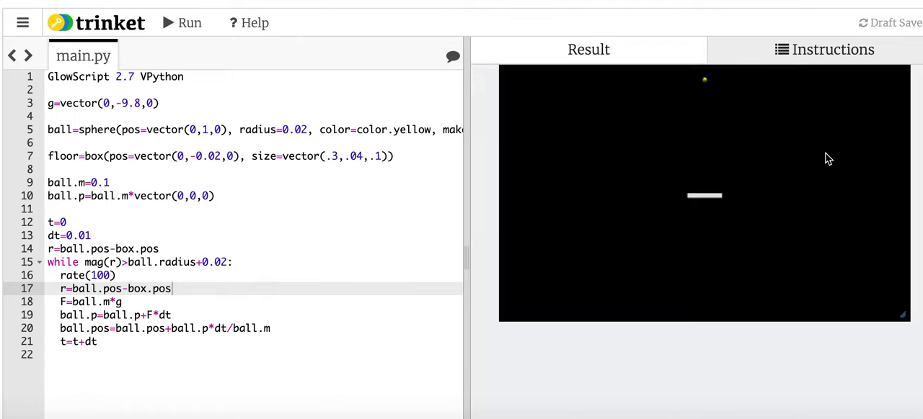
mouse_move(116, 263)
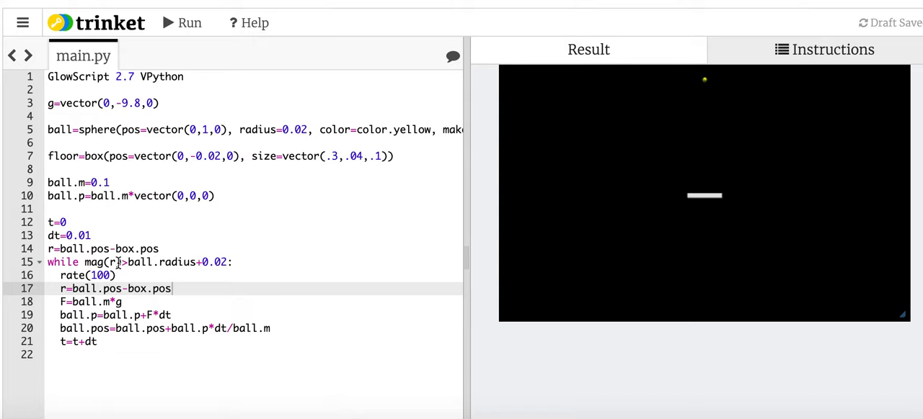
click(161, 248)
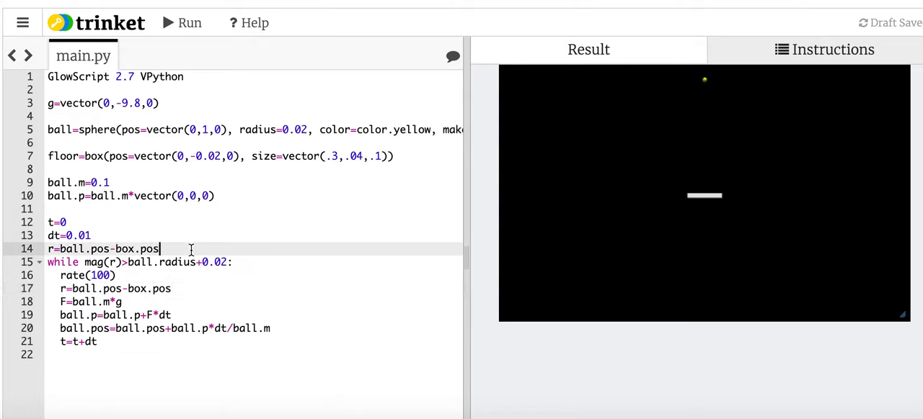
key(enter)
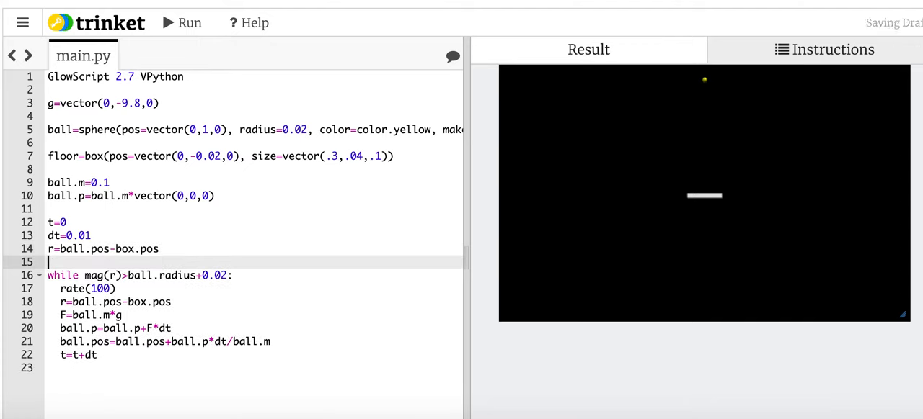
text(print(mag(r)
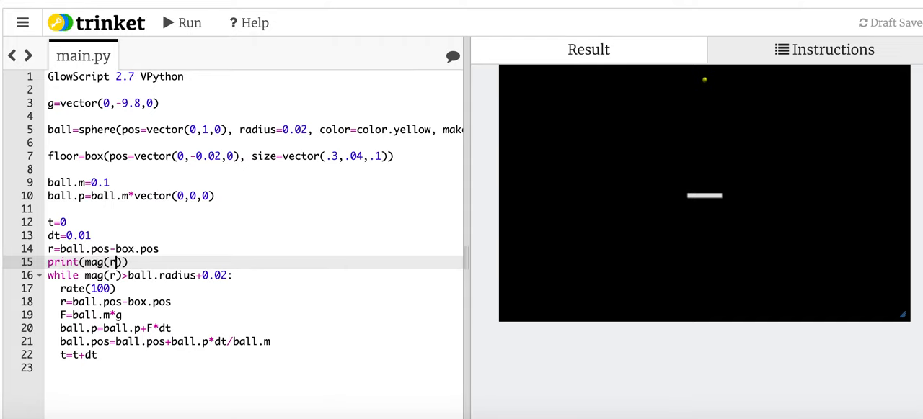
mouse_move(182, 23)
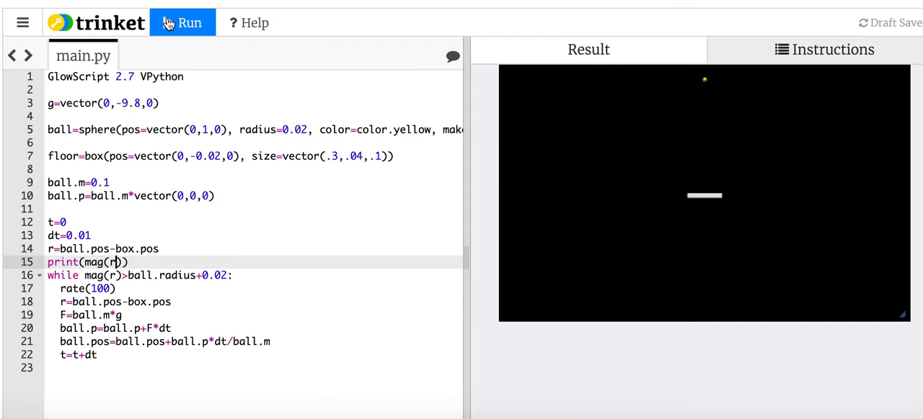
click(182, 23)
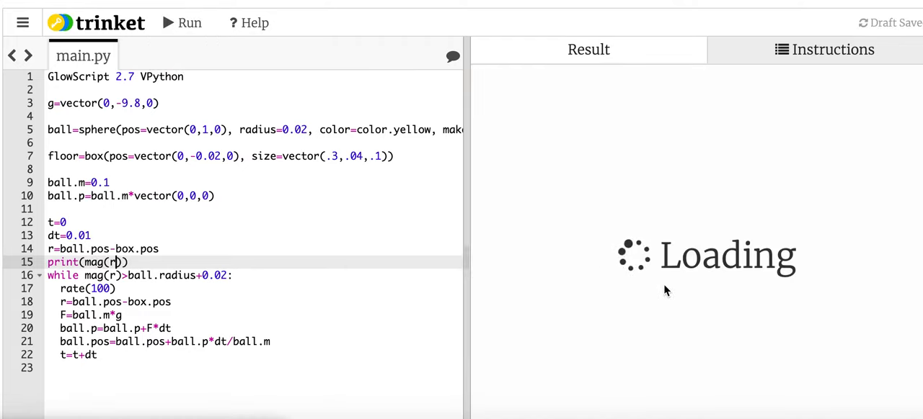
- Replace ball.radius+0.02 in the loop condition so it reads while mag(r)>.04
click(181, 23)
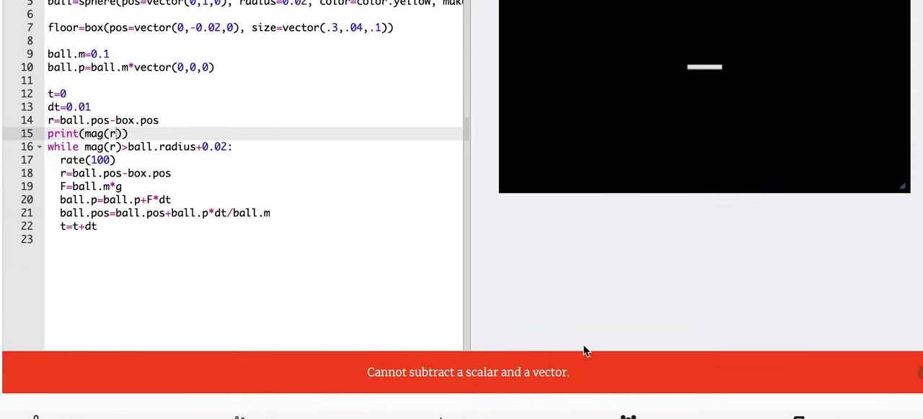
scroll(up, 3)
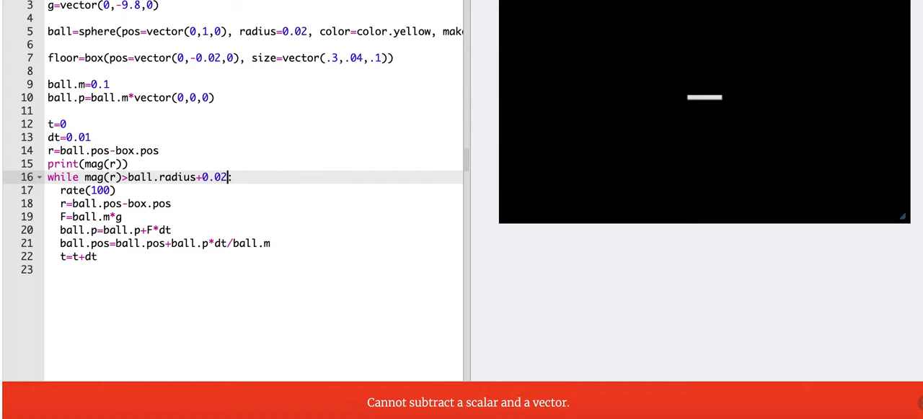
key(backspace)
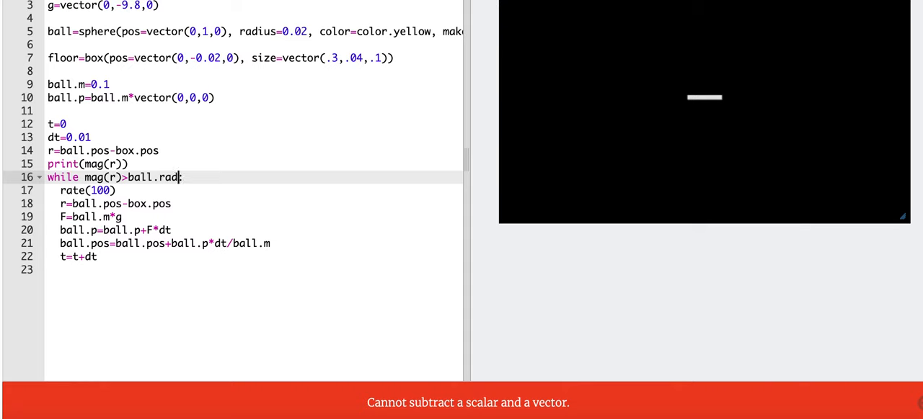
text(.04:)
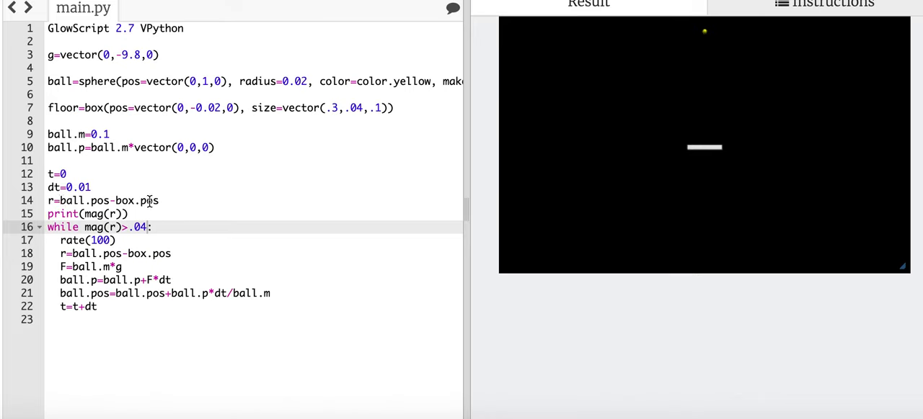
- Add print(ball.pos) and print(r) and change r to ball.pos-floor.pos, printing 1.02
click(159, 200)
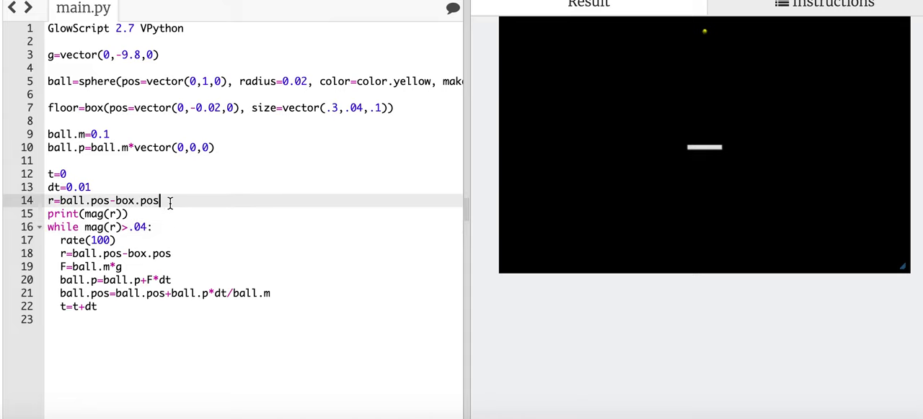
text(prn)
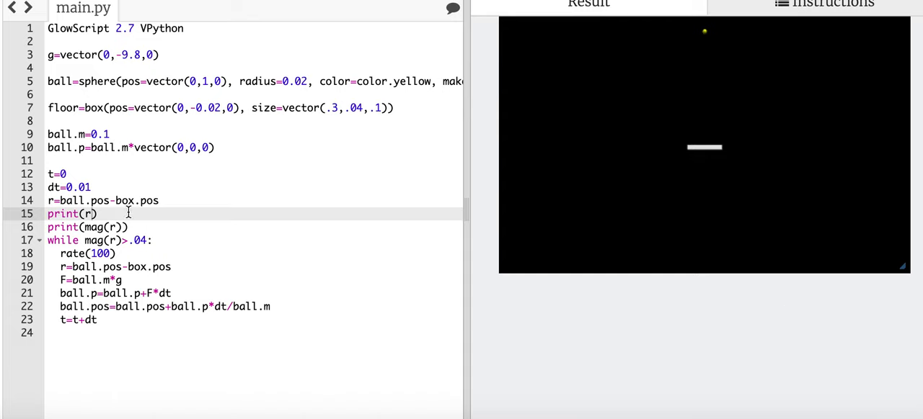
mouse_move(136, 228)
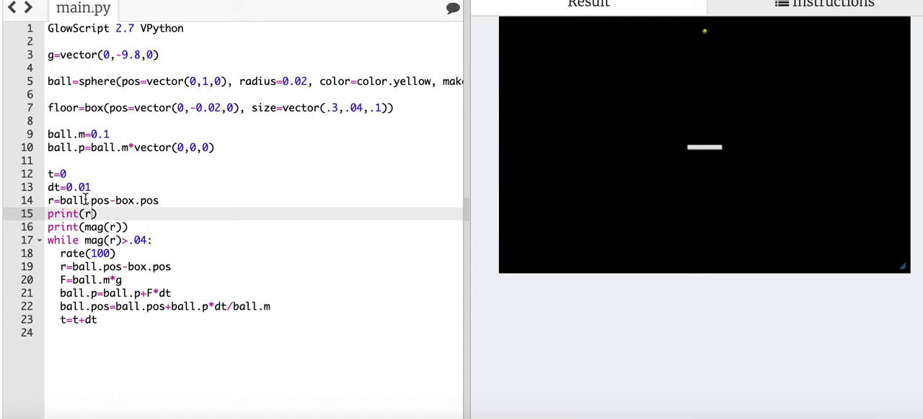
click(94, 188)
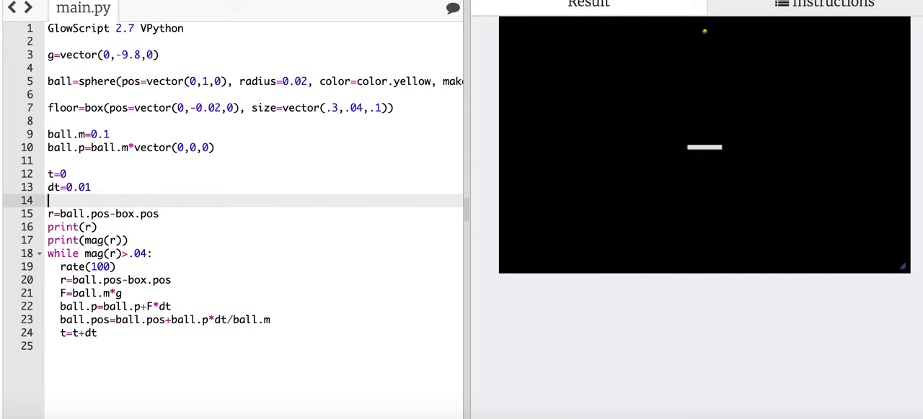
text(print(bal)
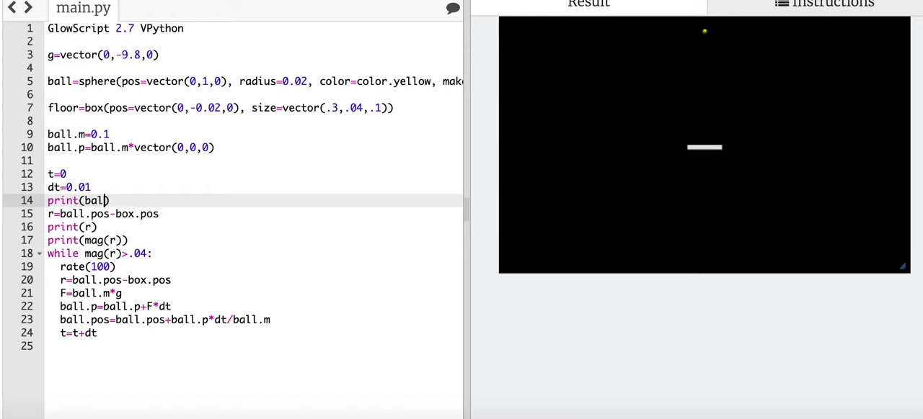
text(l.pos)
key(Enter)
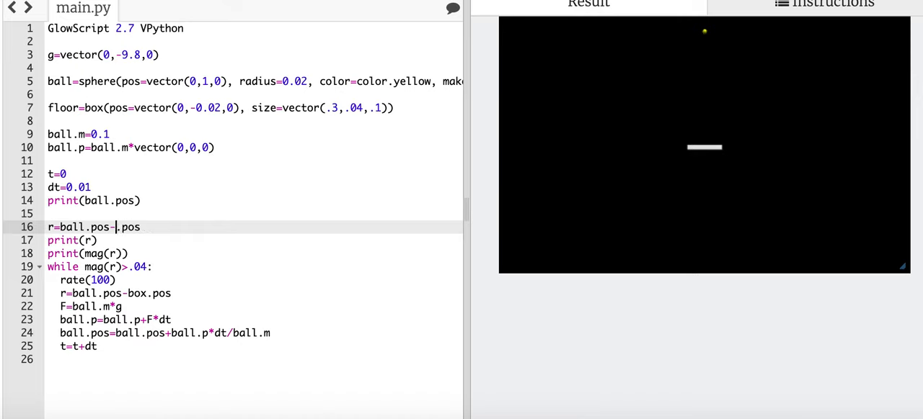
text(foor)
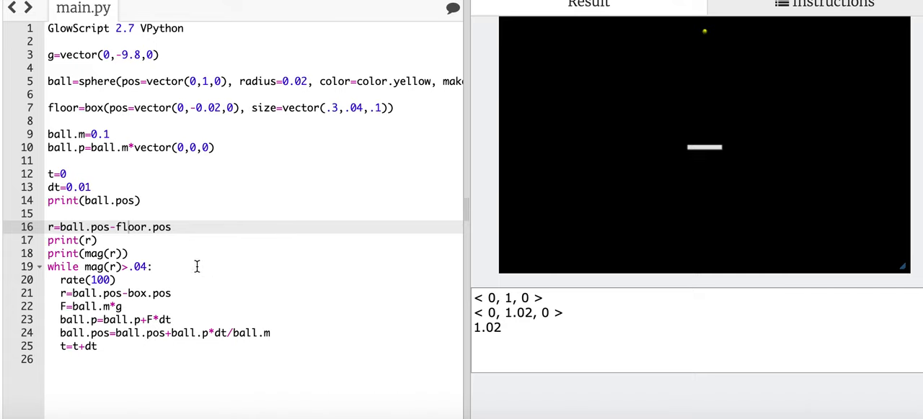
mouse_move(124, 267)
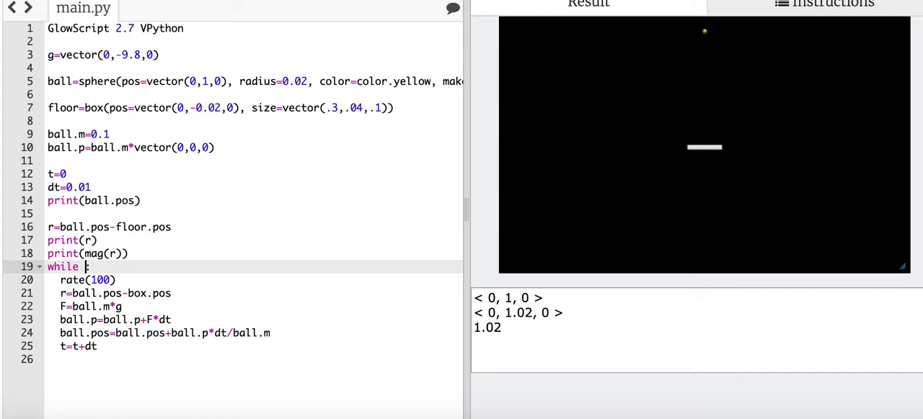
- Rewrite the loop condition as while ball.pos.y>0 and run the code
text(ball.pos.y)
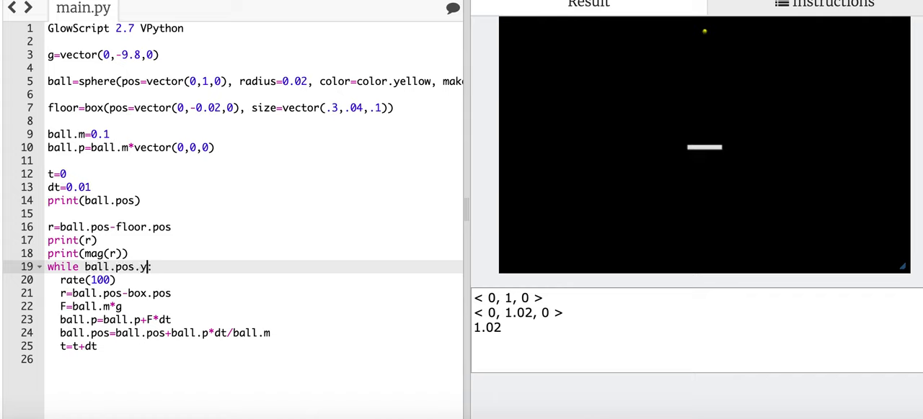
text(>0)
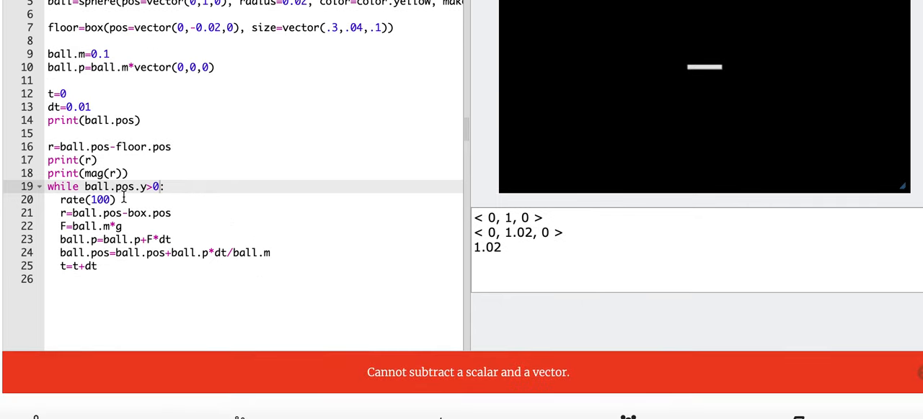
- Use r=ball.pos-floor.pos inside the loop and stop when mag(r)>0.04 fails, landing the ball on the floor
click(144, 214)
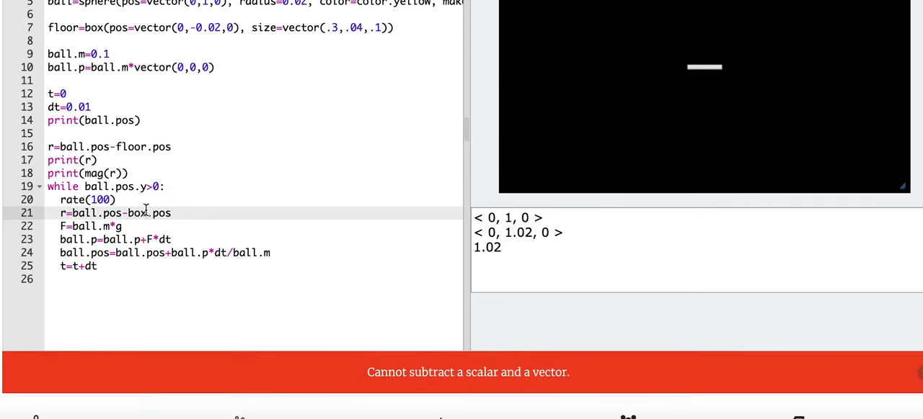
text(floor)
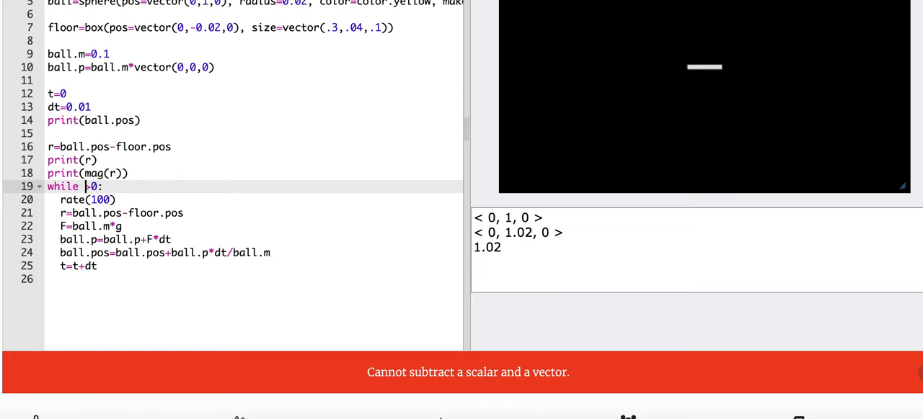
text(mag(r))
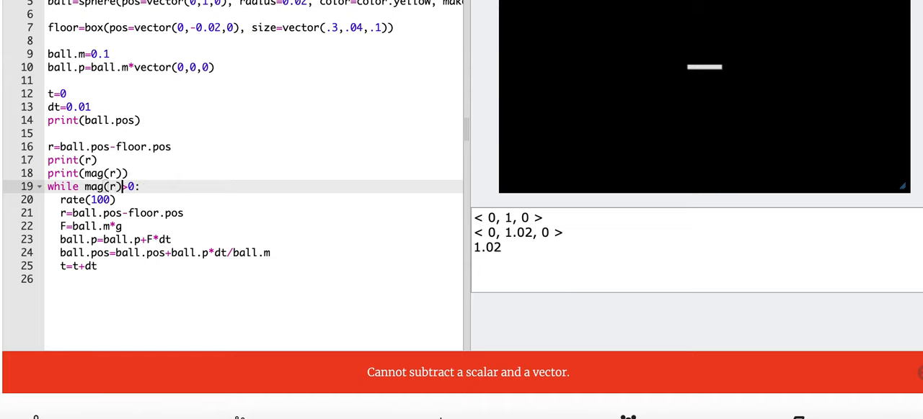
text(.)
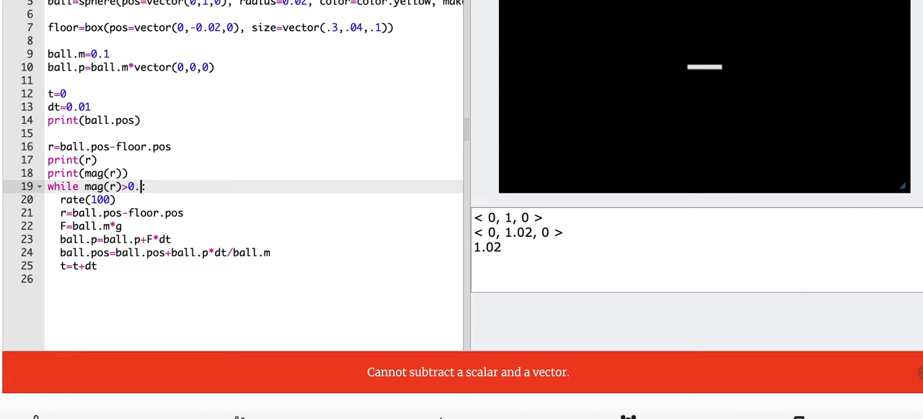
text(04)
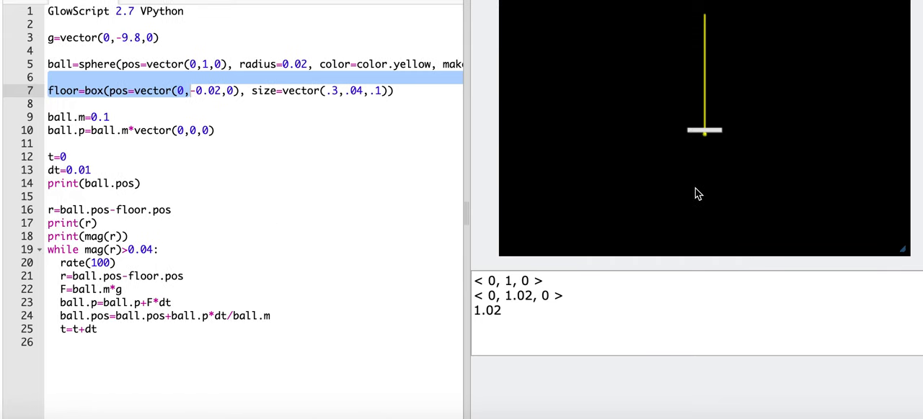
mouse_move(190, 287)
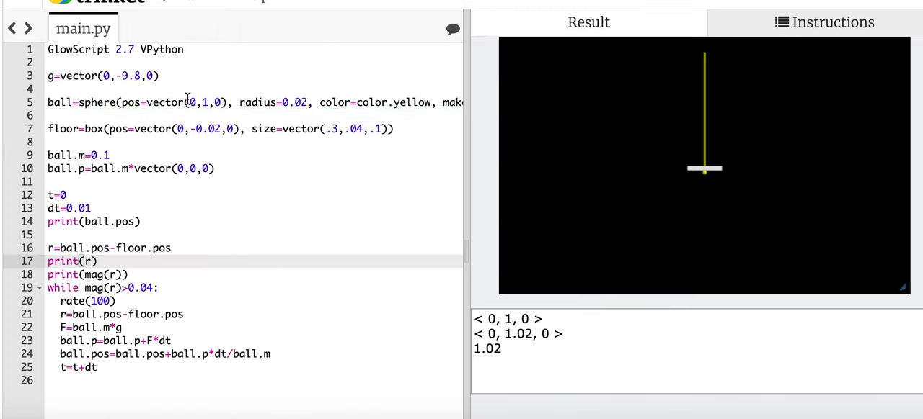
- Start the ball at vector(-3,0.04,0), widen the floor to 6, and set momentum ball.m*vector(4,4,0)
click(205, 102)
text(0)
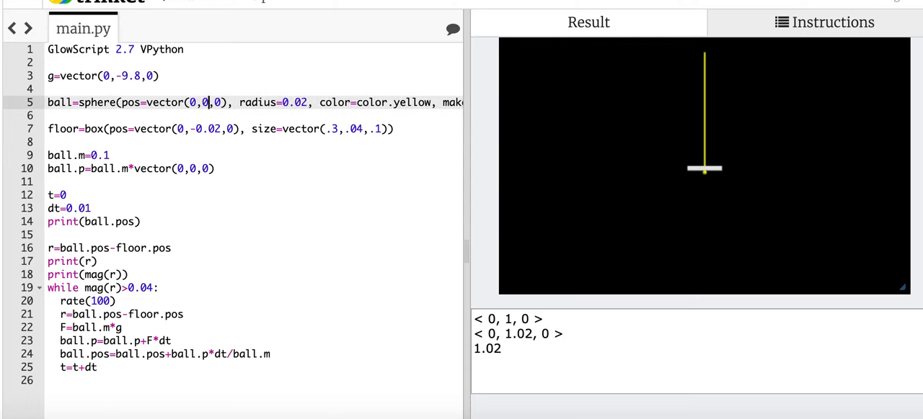
text(.04)
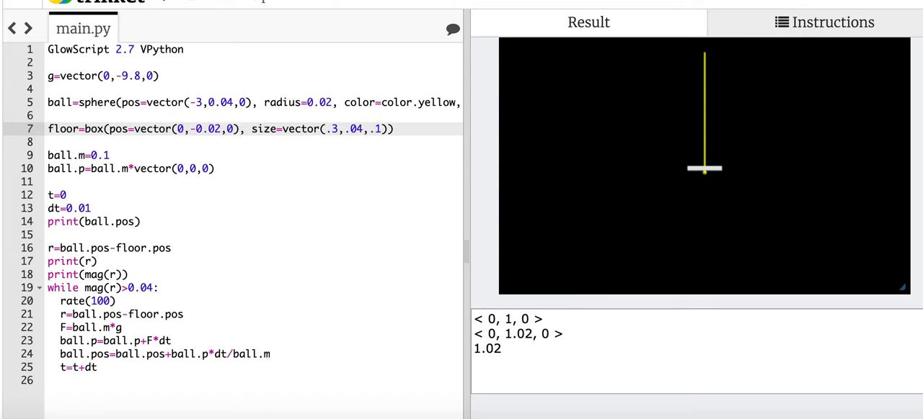
text(6)
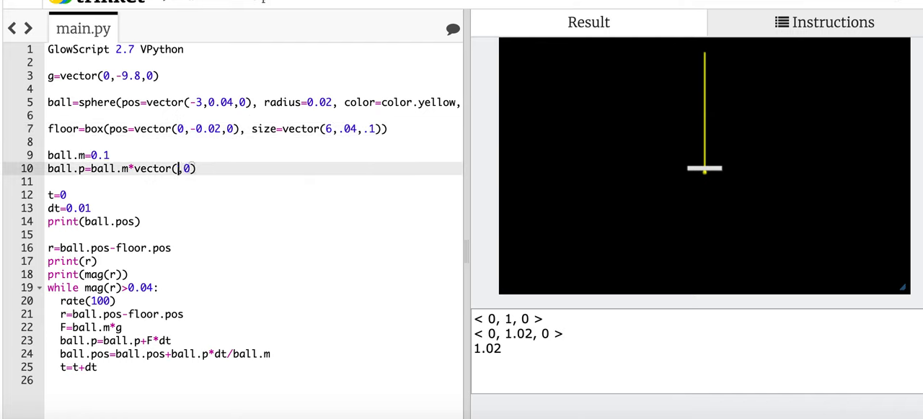
text(4)
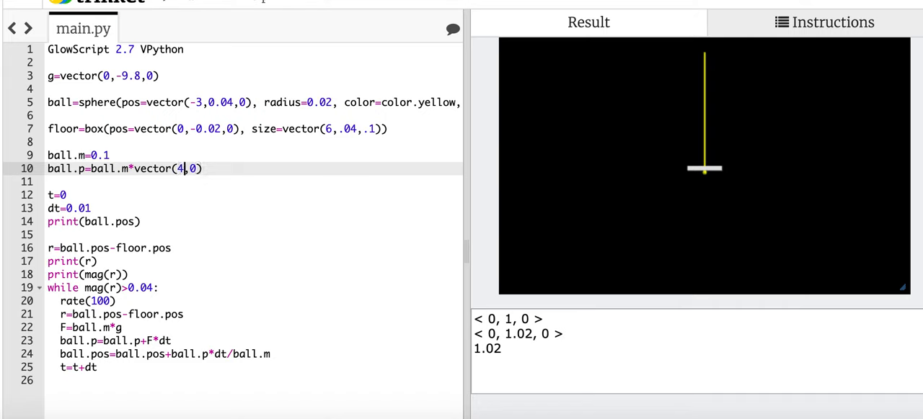
text(4,)
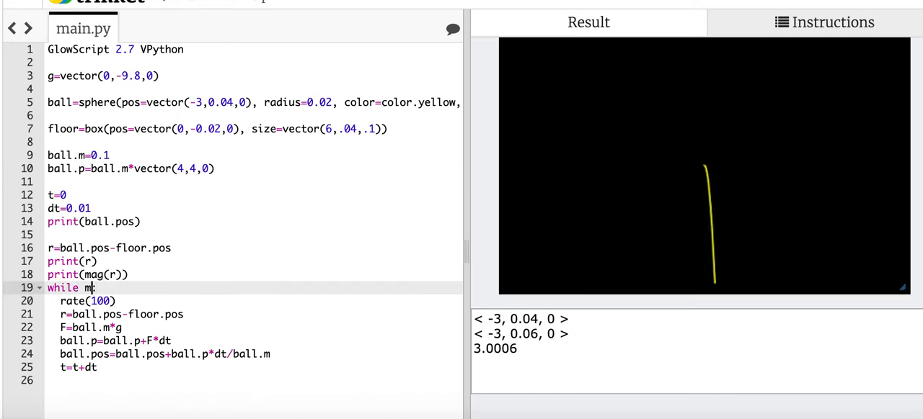
- Rewrite the loop condition as 'while ball.pos.y>=0:' so the ball stops at floor level
text(ball.pos.y>=)
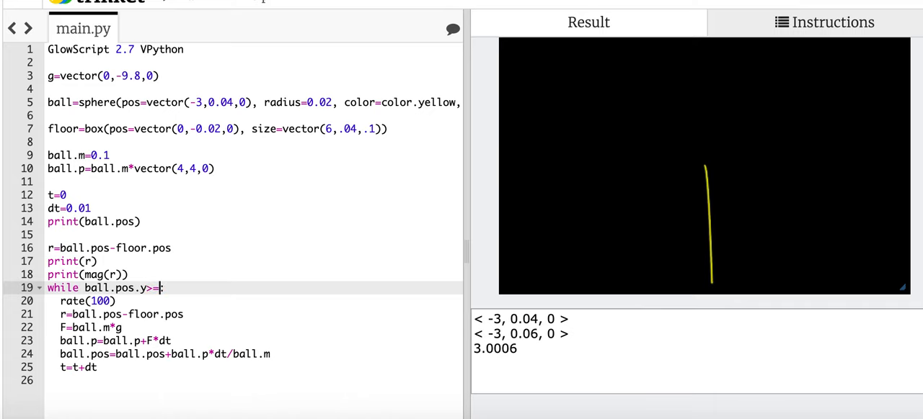
text(0)
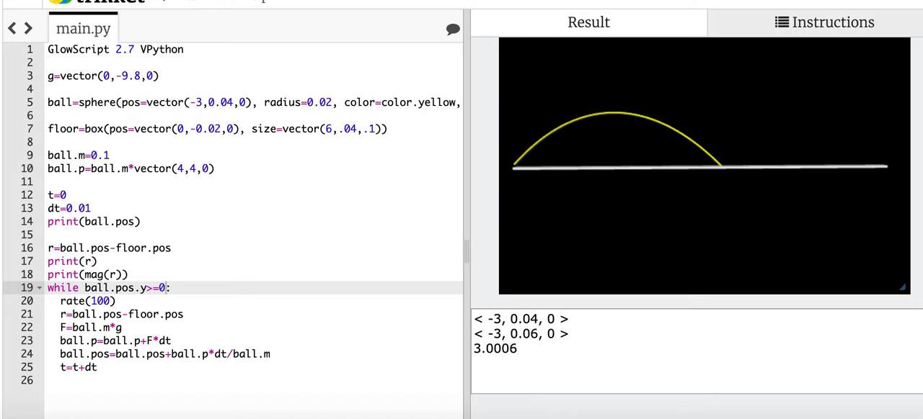
mouse_move(415, 46)
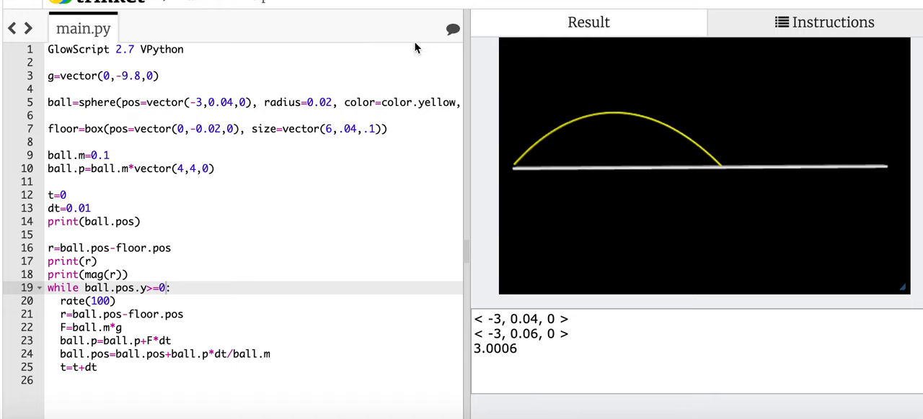